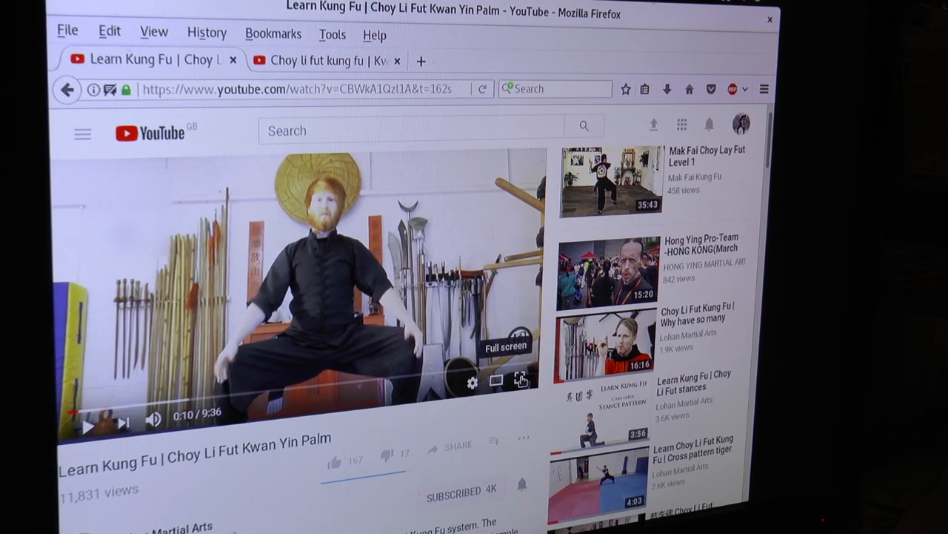
- Play the Kwan Yin Palm form video and let it run to about 6:28
click(518, 373)
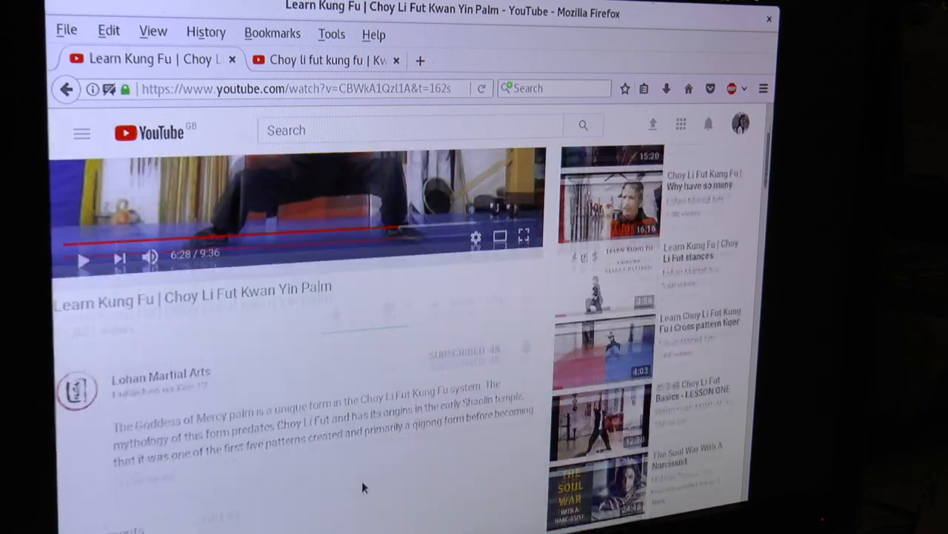
- Scroll past the description to the 45 comments and read the clock-jumping reply thread
scroll(down, 3)
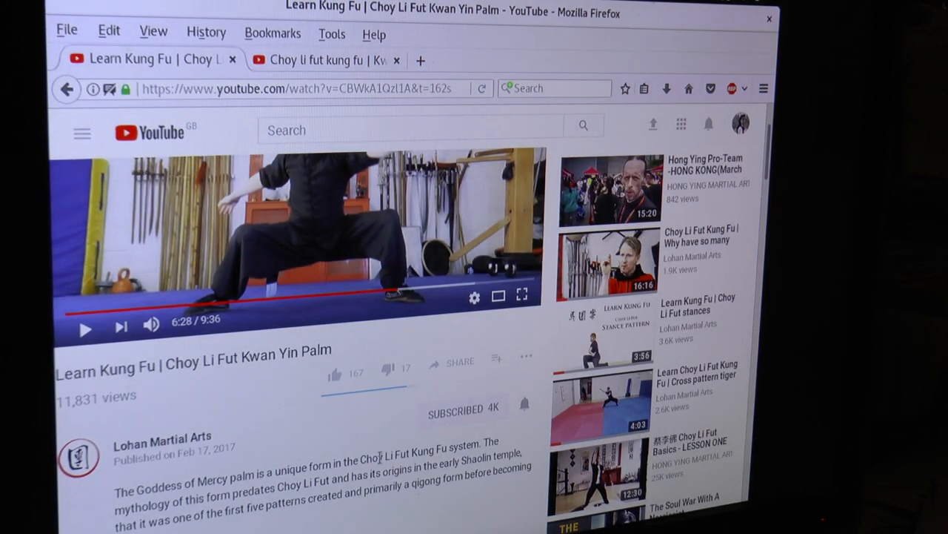
scroll(down, 3)
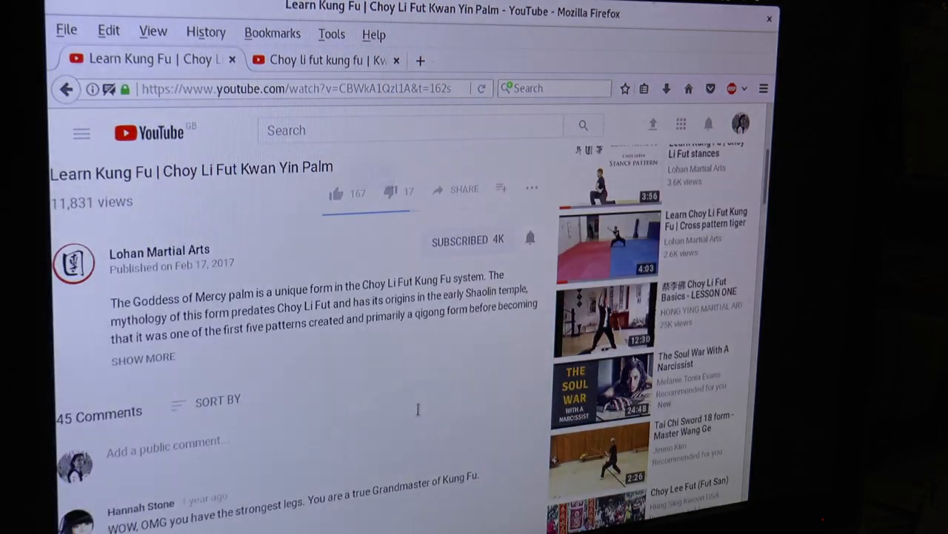
scroll(down, 3)
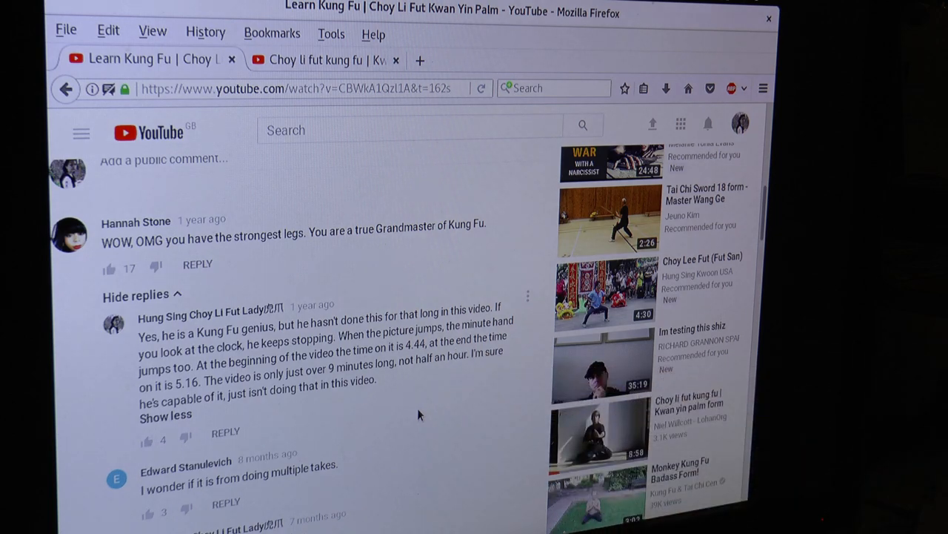
scroll(down, 3)
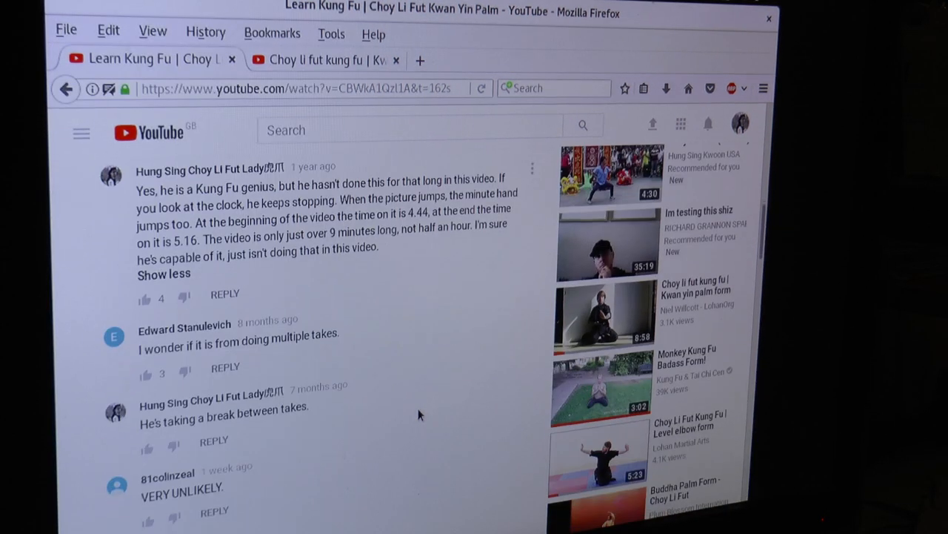
scroll(down, 3)
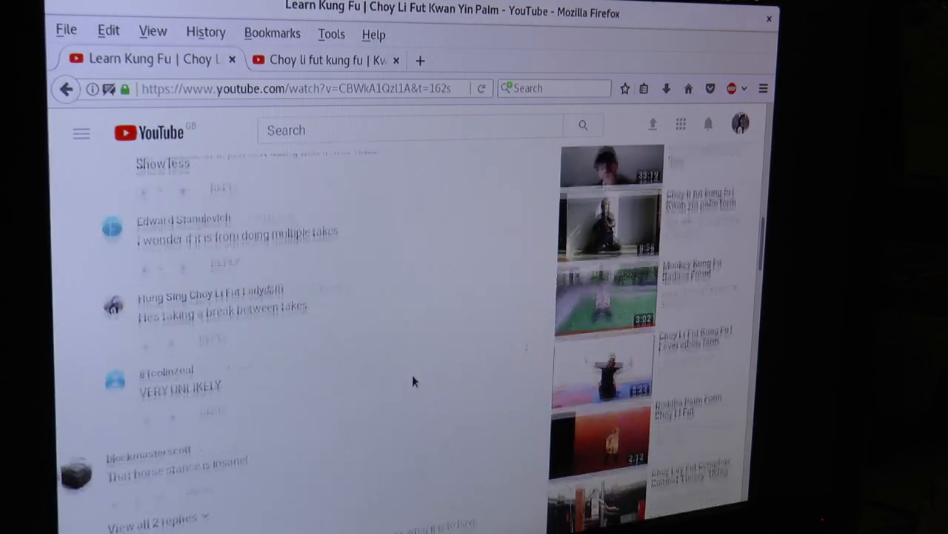
- Scroll through the replies arguing whether the low horse stance was really held that long
scroll(down, 3)
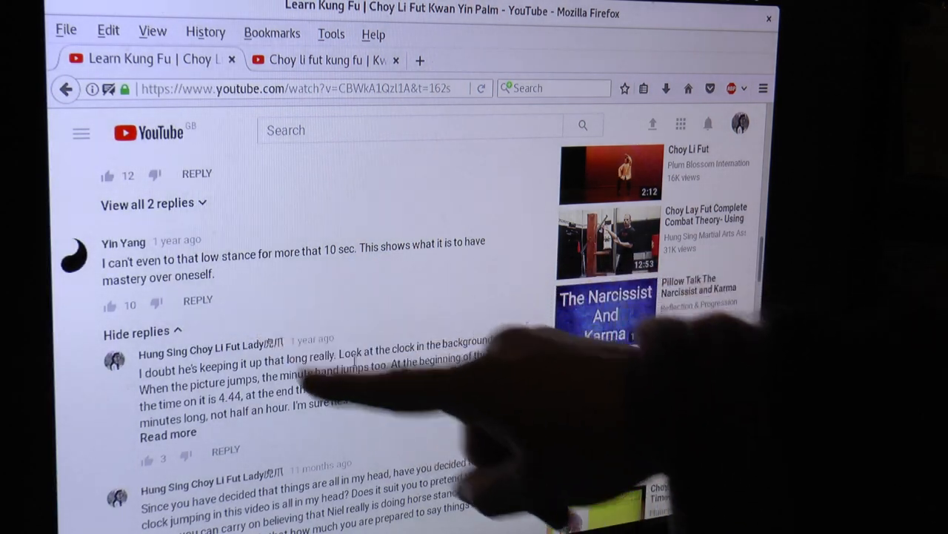
scroll(down, 3)
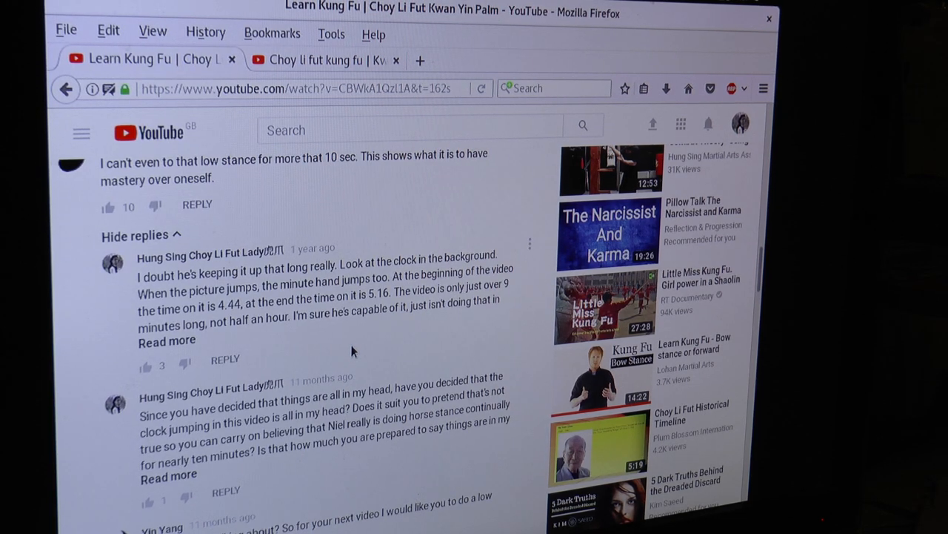
scroll(down, 3)
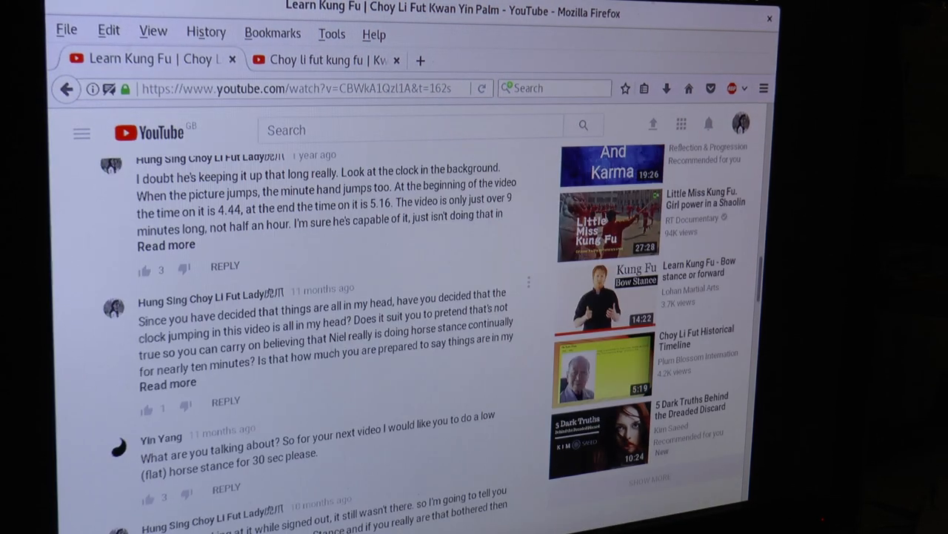
scroll(down, 3)
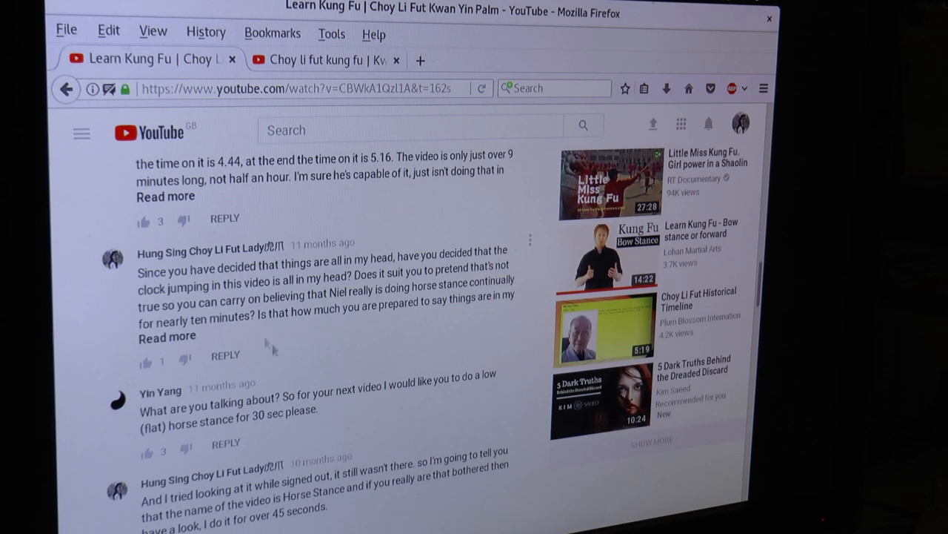
mouse_move(317, 316)
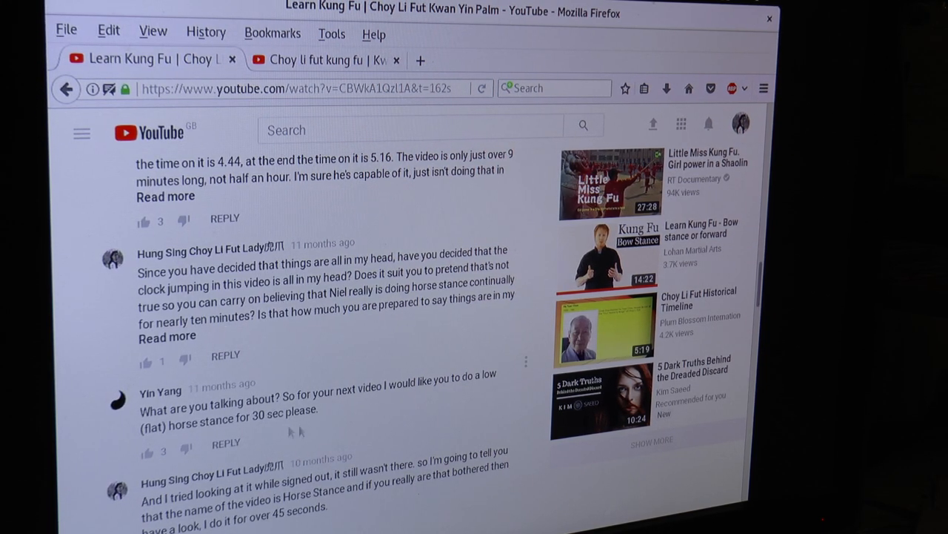
scroll(down, 3)
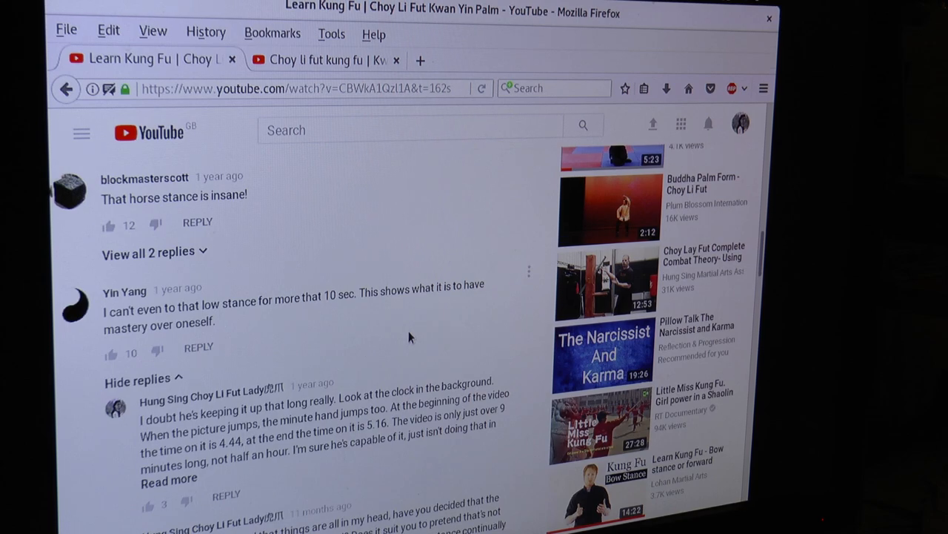
- Scroll further down to the comments calling the form fake and asking about the music
scroll(down, 3)
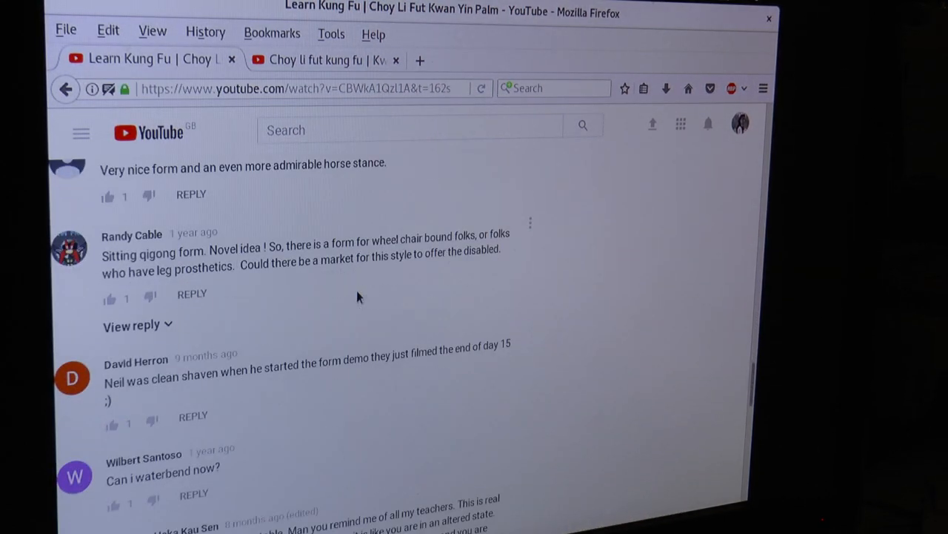
scroll(down, 3)
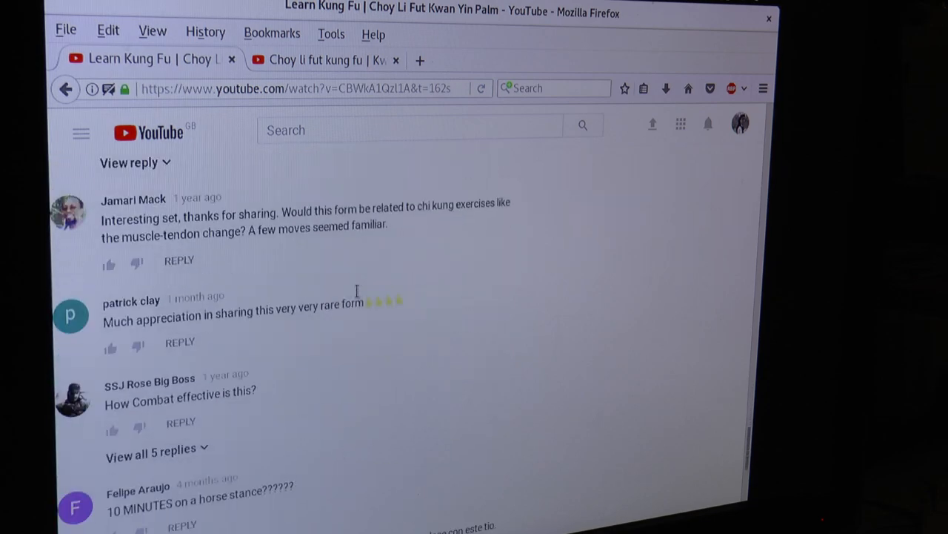
scroll(down, 3)
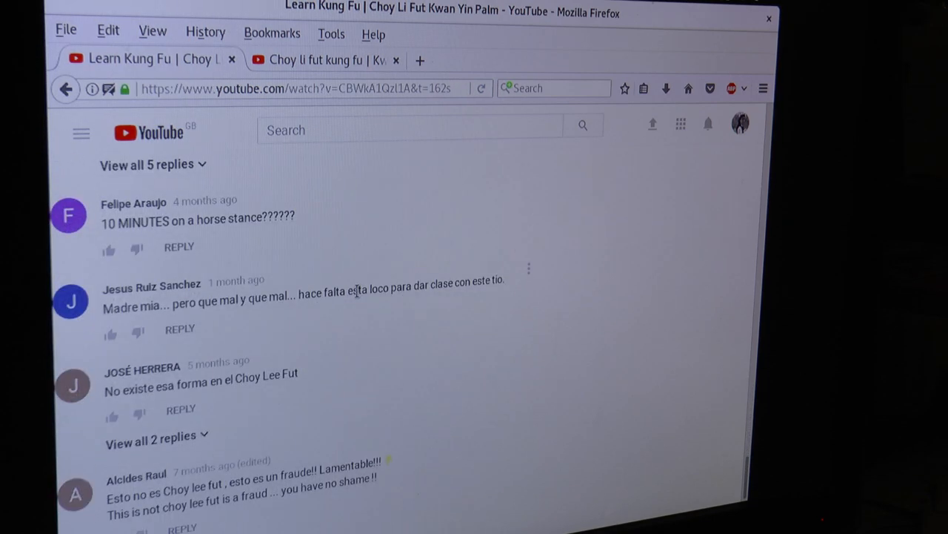
scroll(down, 3)
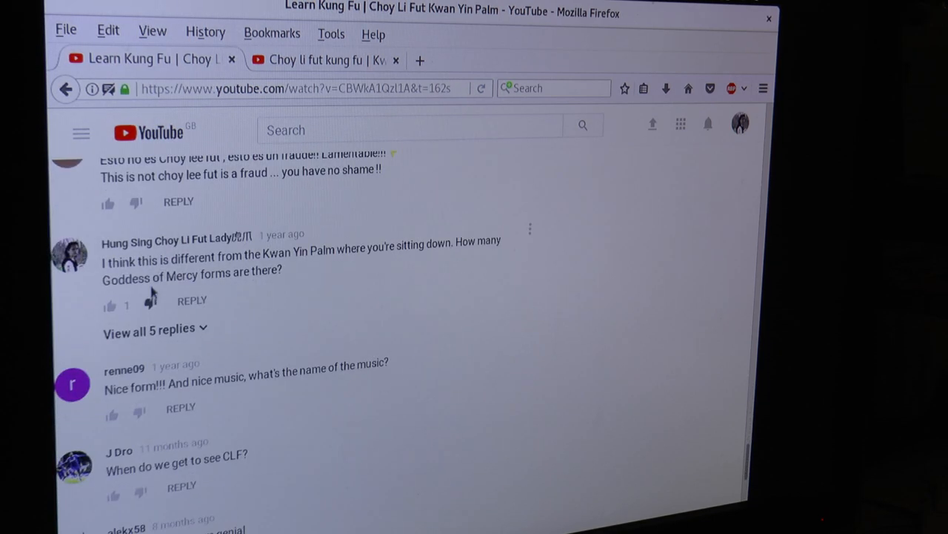
scroll(down, 3)
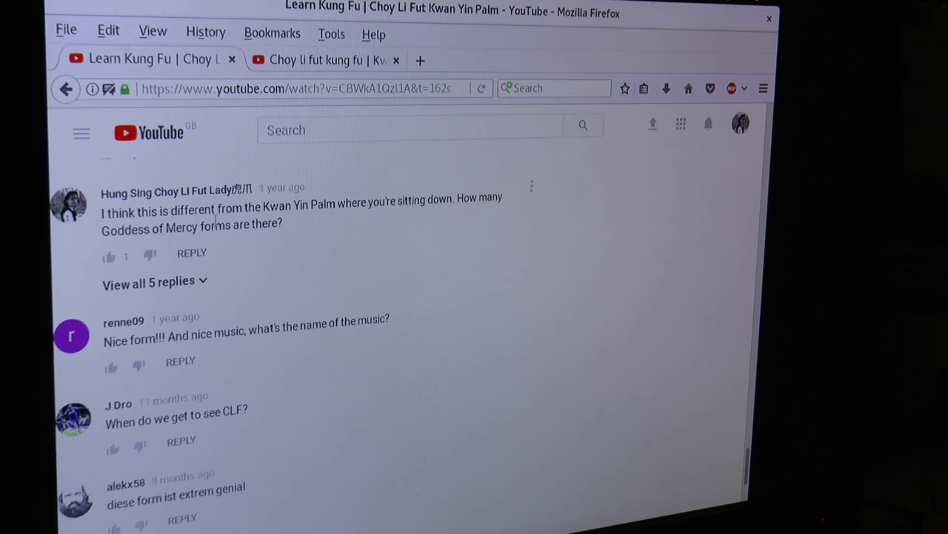
mouse_move(261, 238)
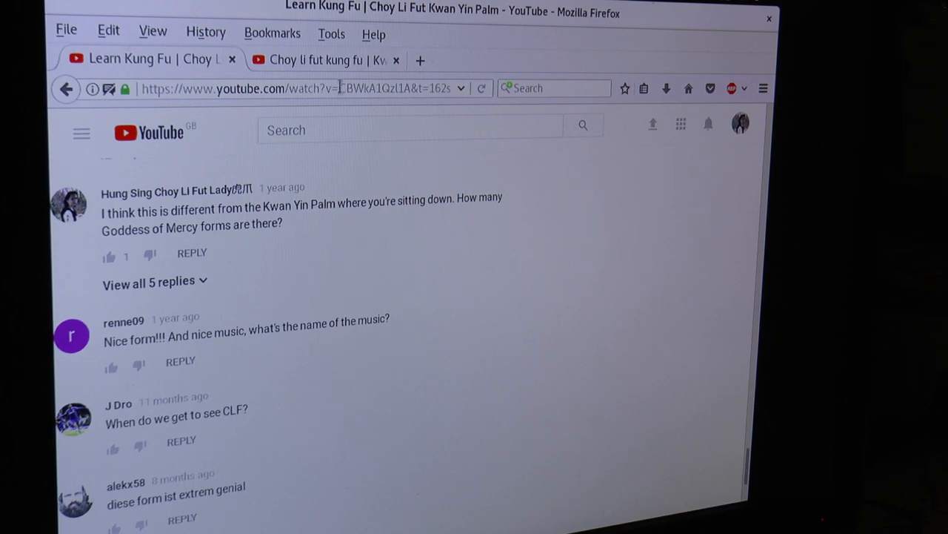
- Switch to the second form video tab and pause its playback
click(329, 59)
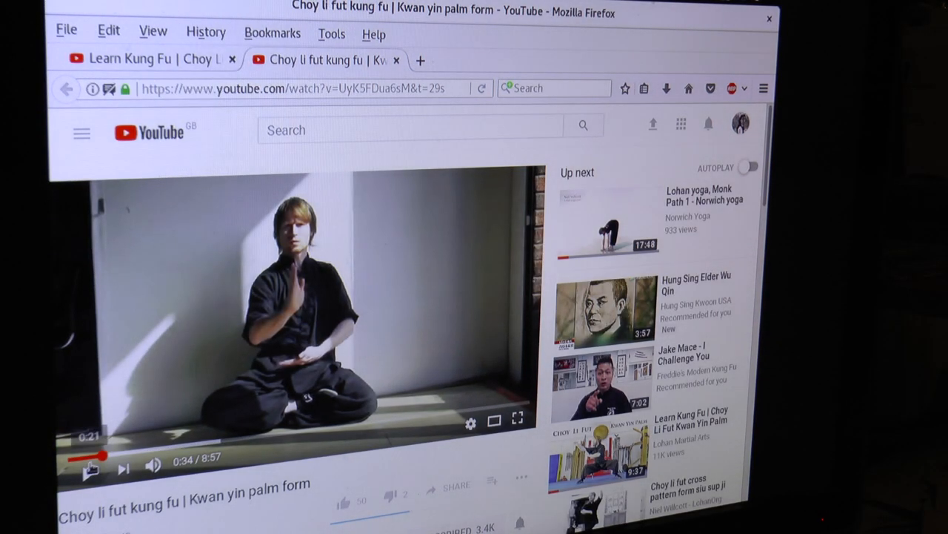
click(90, 467)
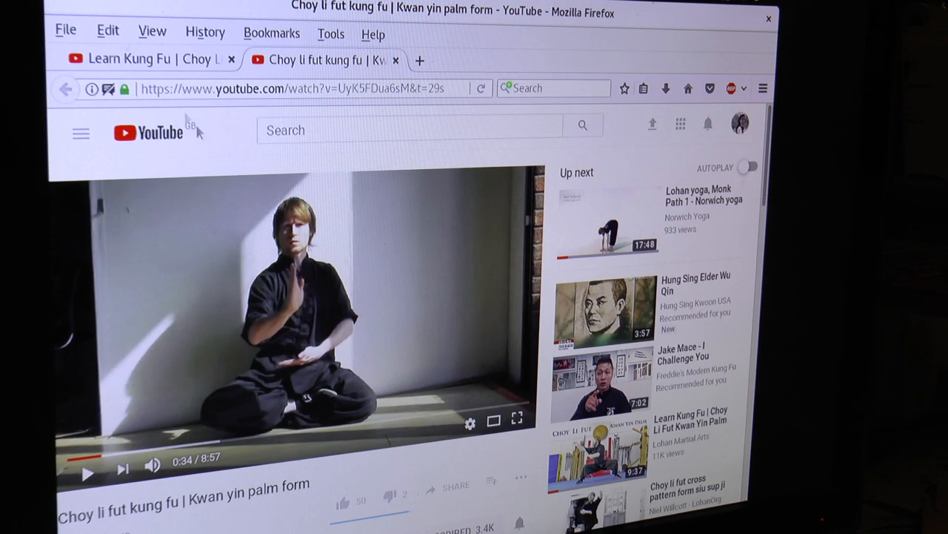
mouse_move(215, 334)
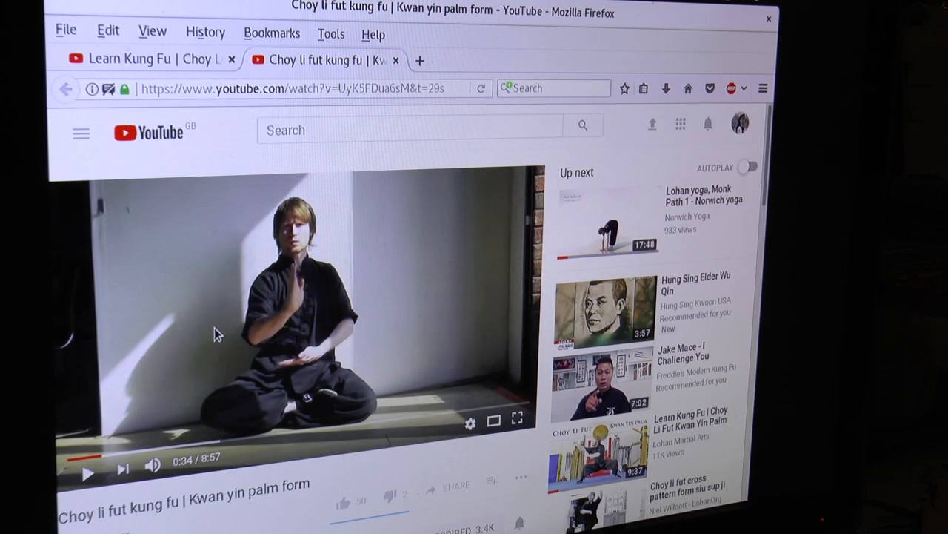
mouse_move(178, 65)
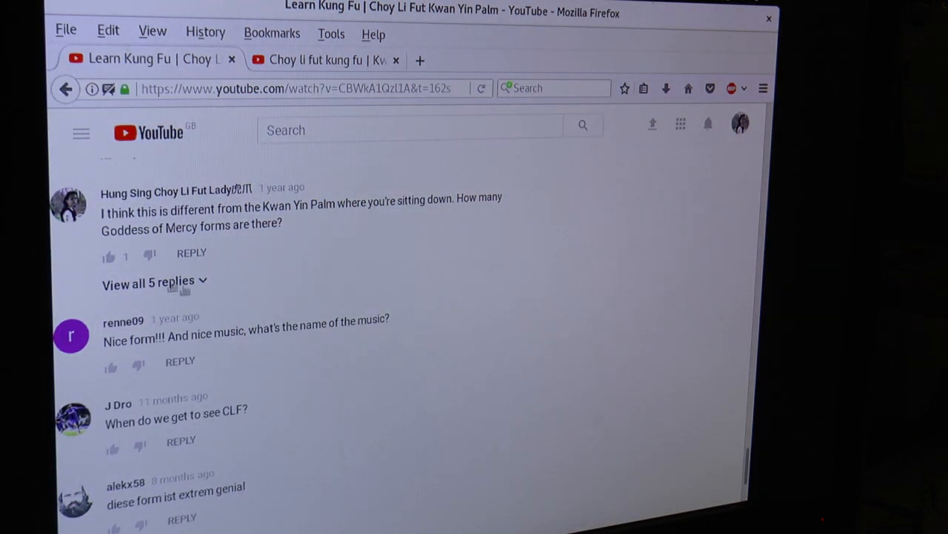
- Back on the first video, show all 5 replies under the comment questioning the form
click(151, 281)
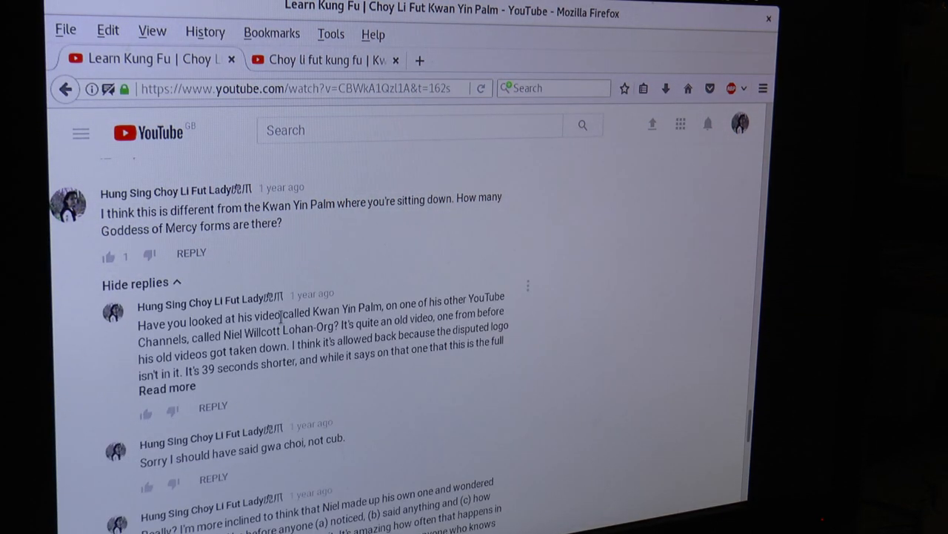
scroll(down, 3)
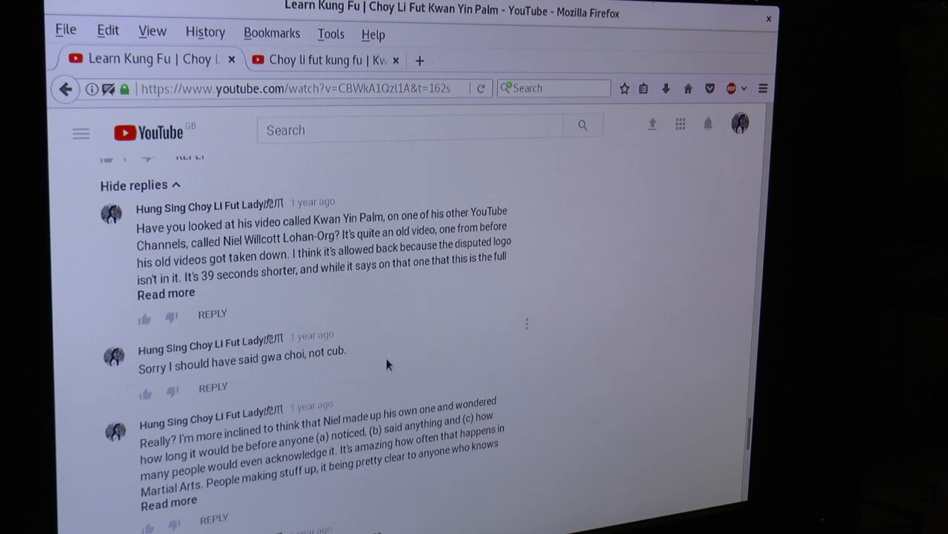
scroll(up, 3)
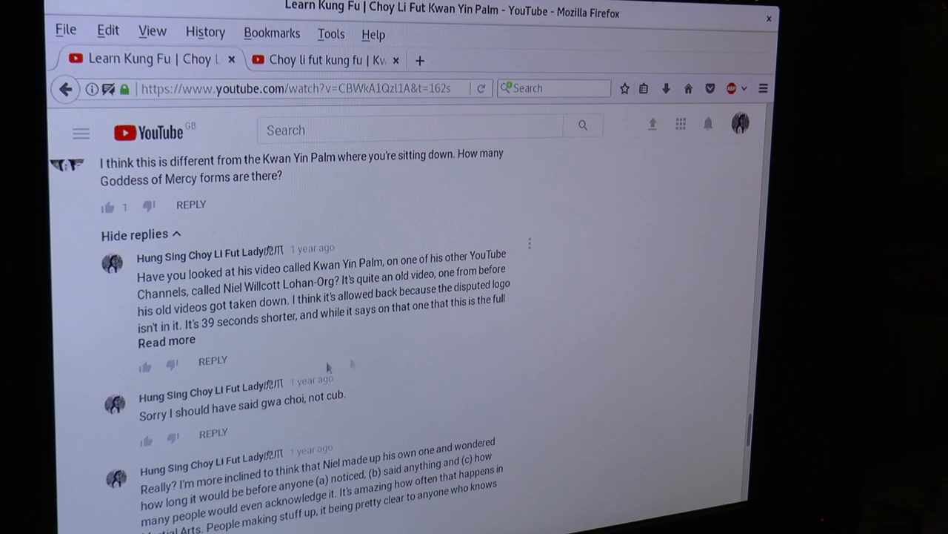
- Expand the long timestamp-listing reply with 'Read more' and scroll through its full comparison
click(163, 339)
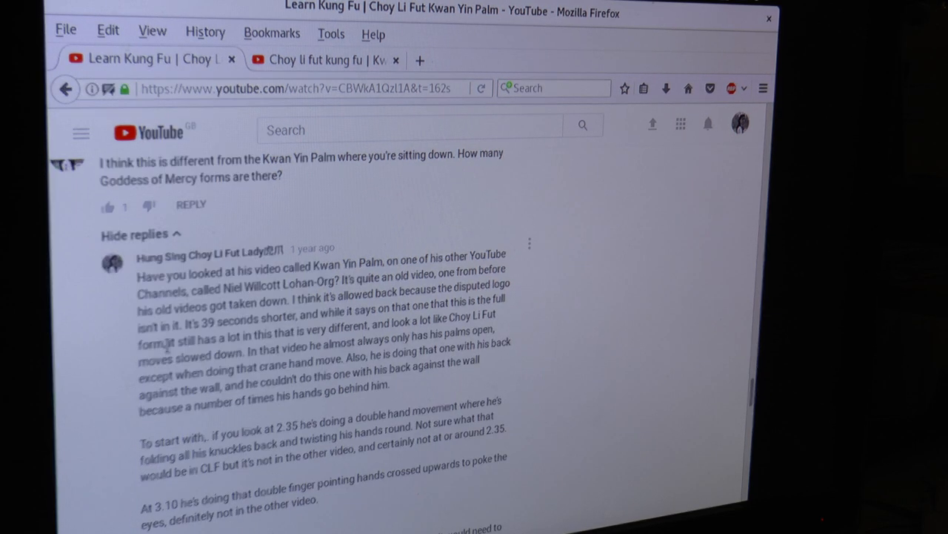
scroll(down, 3)
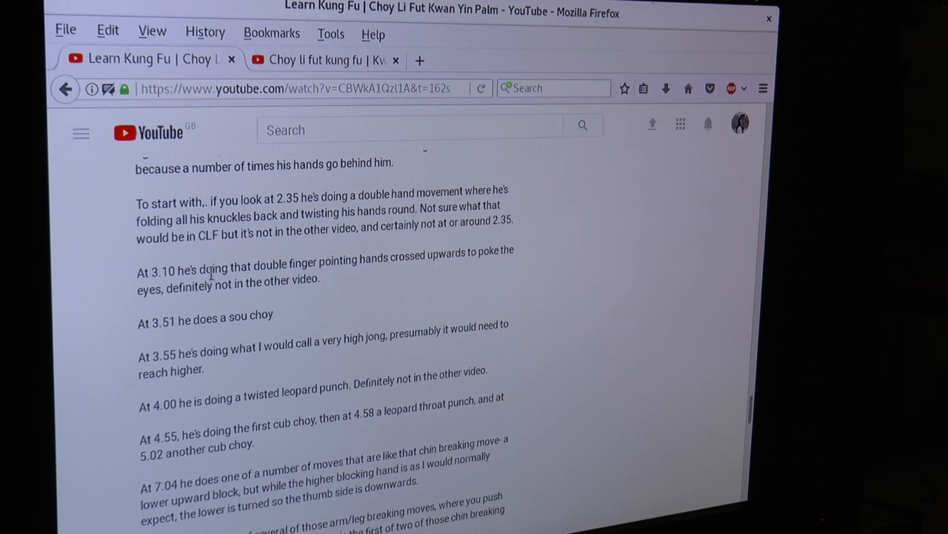
mouse_move(274, 283)
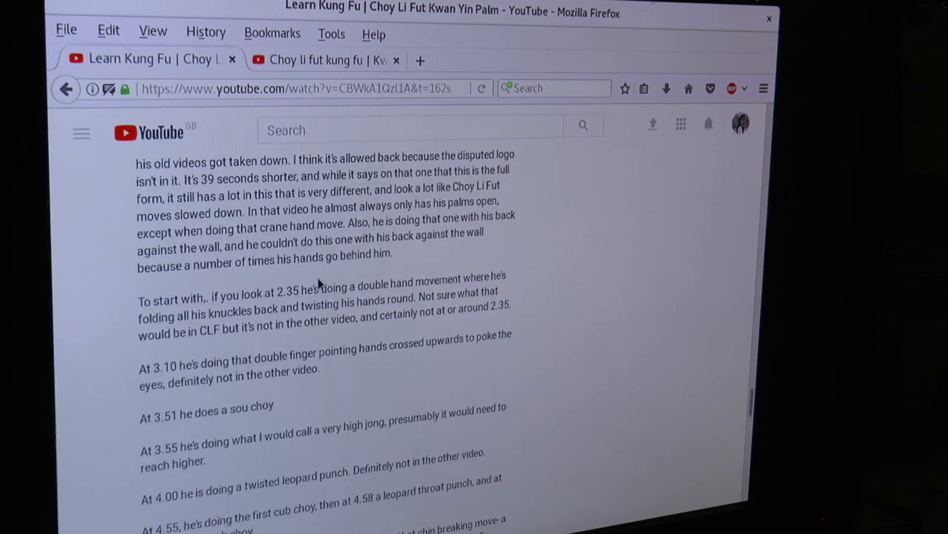
scroll(down, 3)
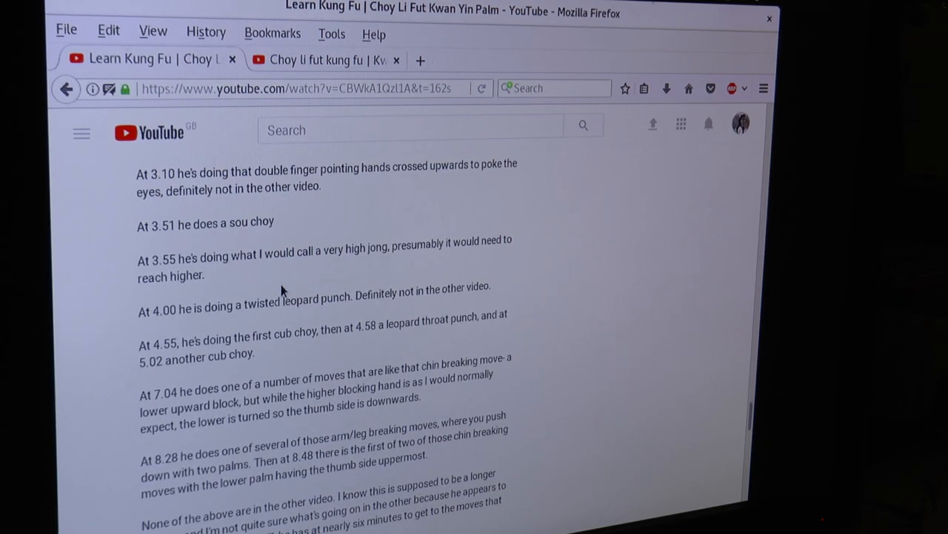
scroll(down, 3)
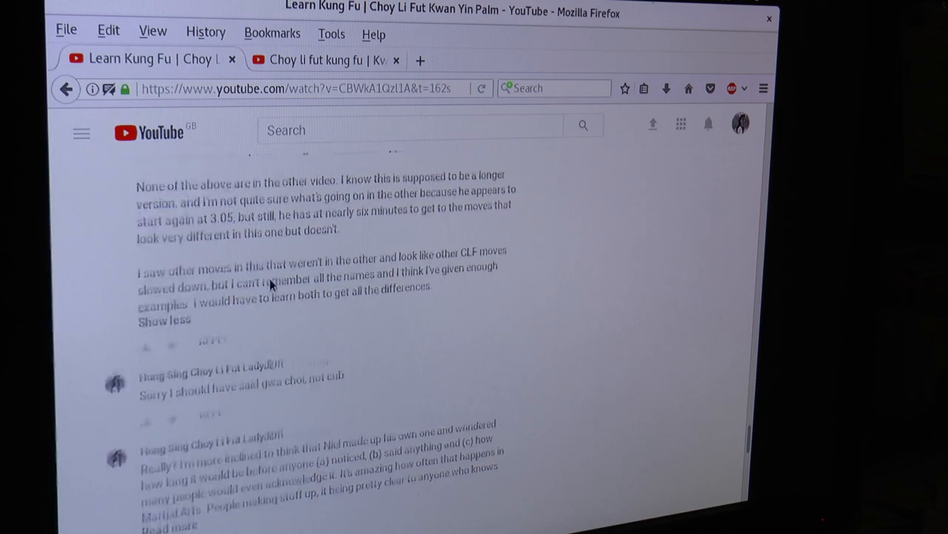
scroll(down, 3)
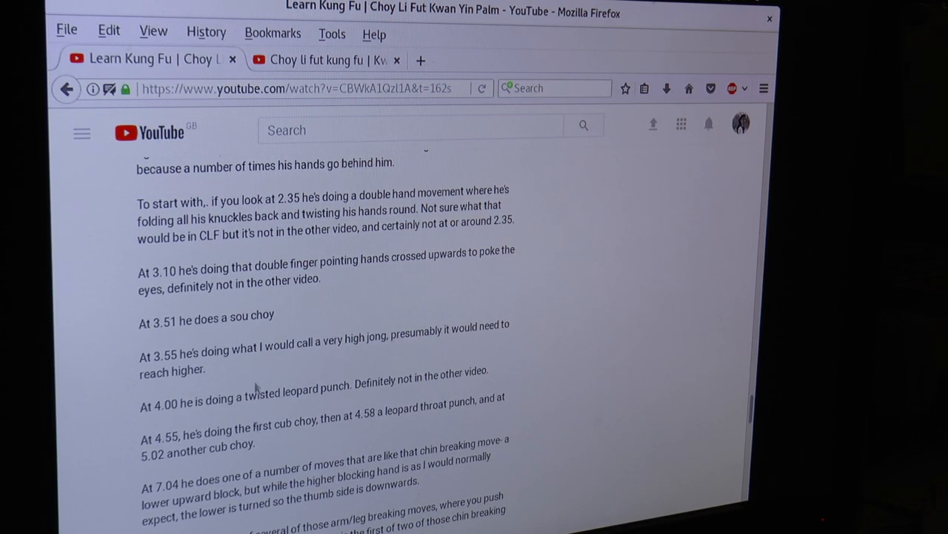
mouse_move(284, 427)
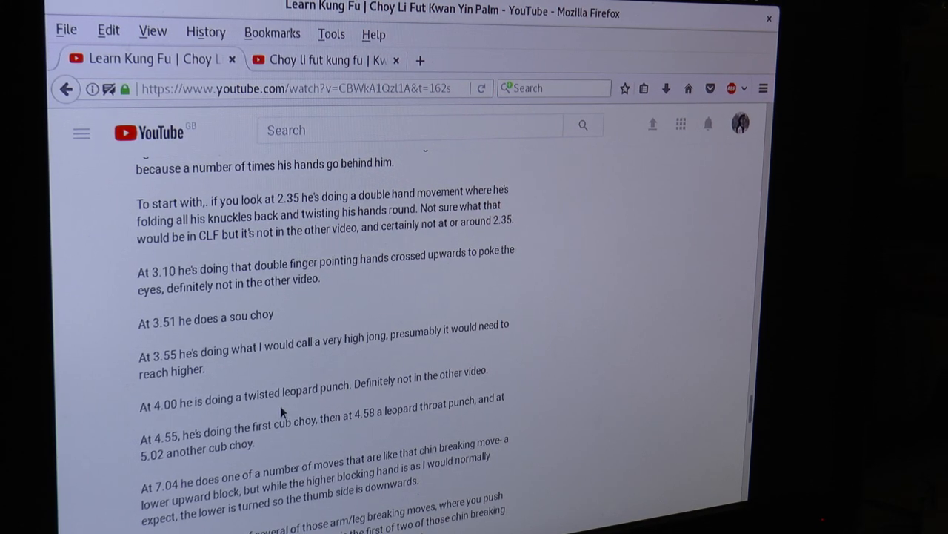
mouse_move(278, 438)
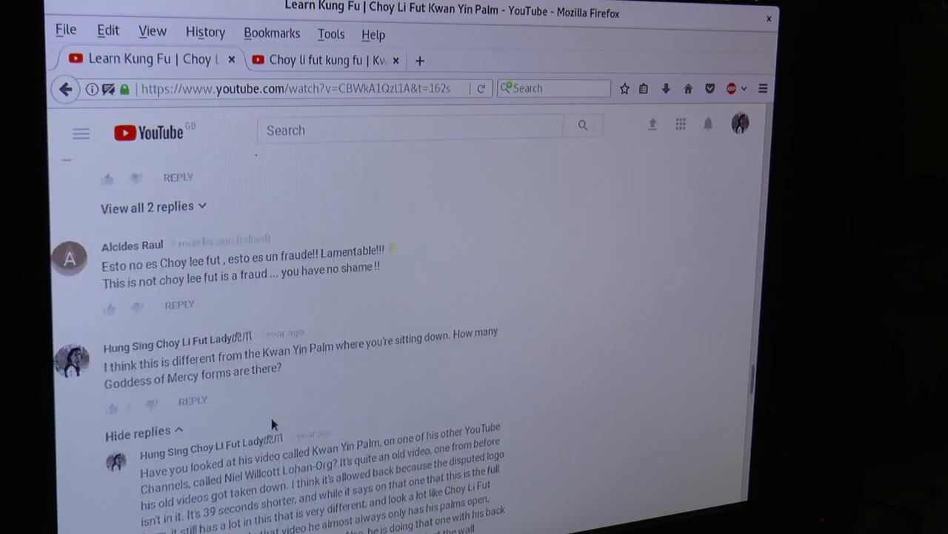
scroll(down, 3)
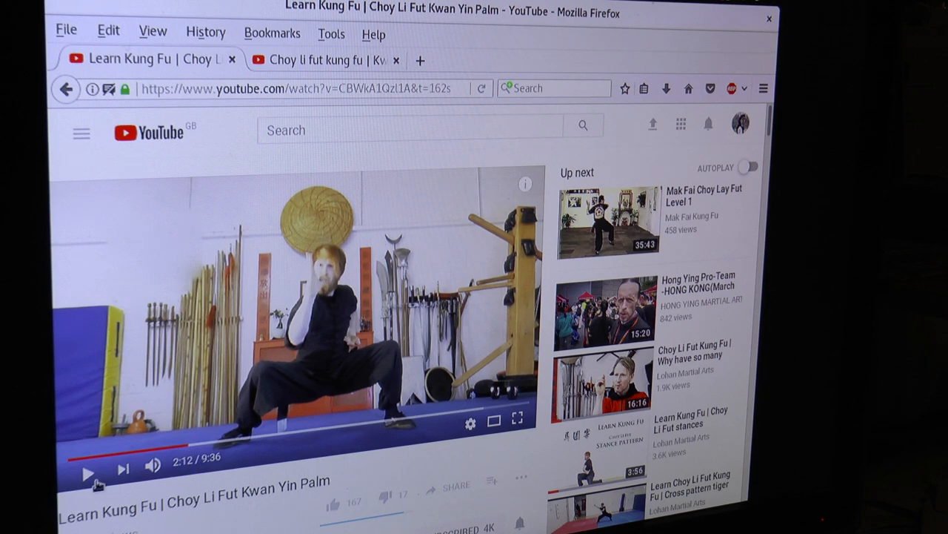
- Resume playing the paused Kwan Yin Palm form video
click(89, 465)
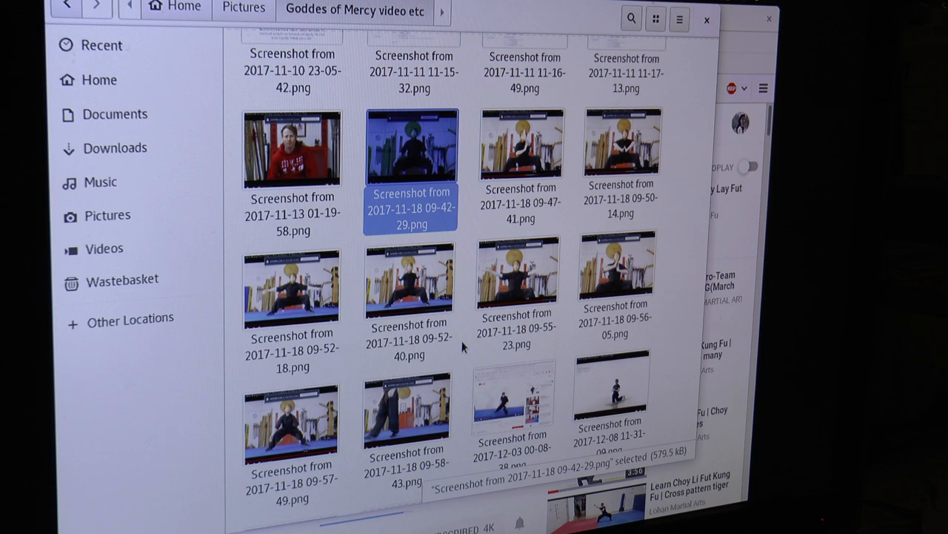
- Scroll the 'Goddes of Mercy video etc' folder down to the 2018-03-15 screenshots
scroll(down, 3)
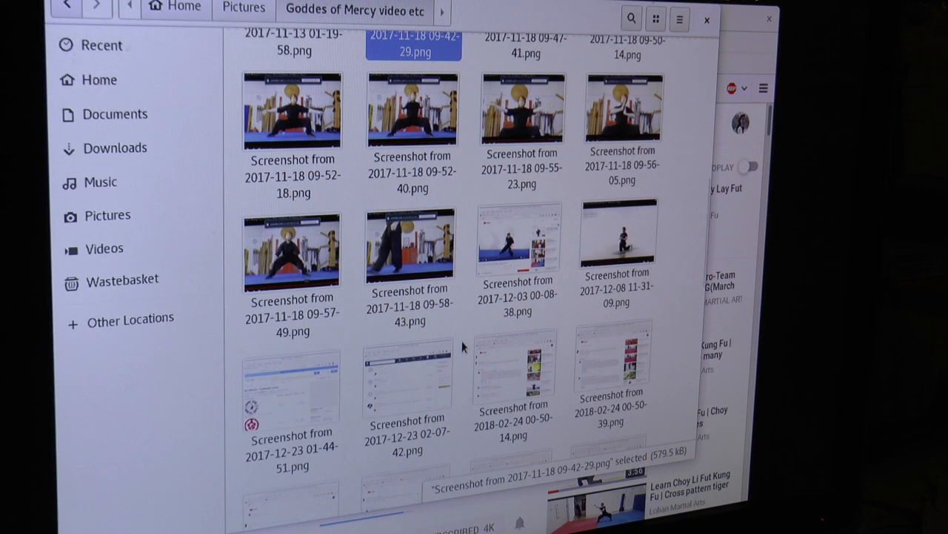
scroll(down, 3)
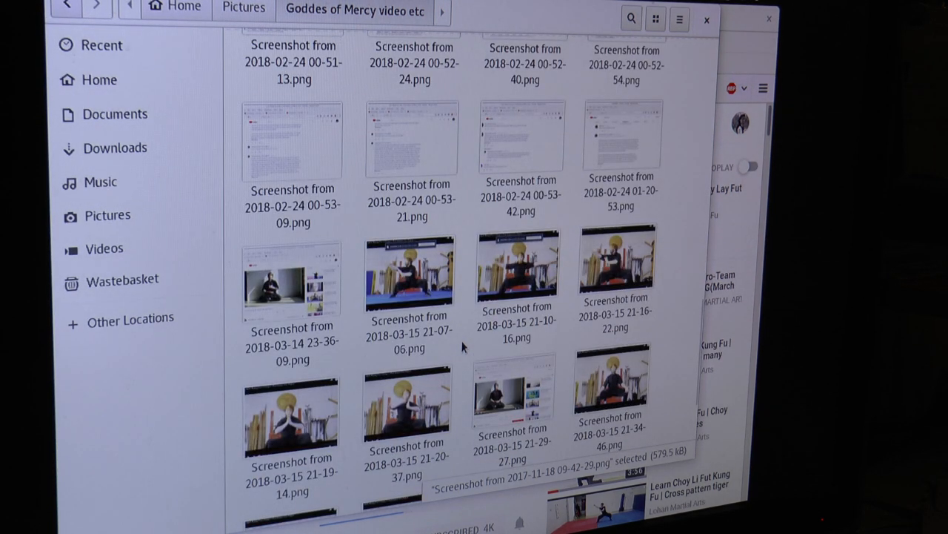
scroll(down, 3)
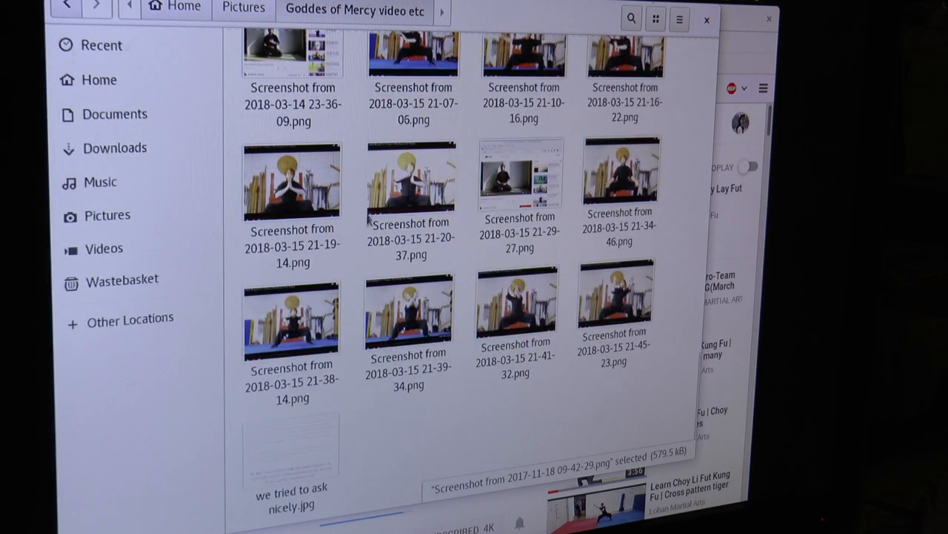
- Preview the 21-38-14 and 21-39-34 screenshots of the form's poses, then close the viewer
click(290, 323)
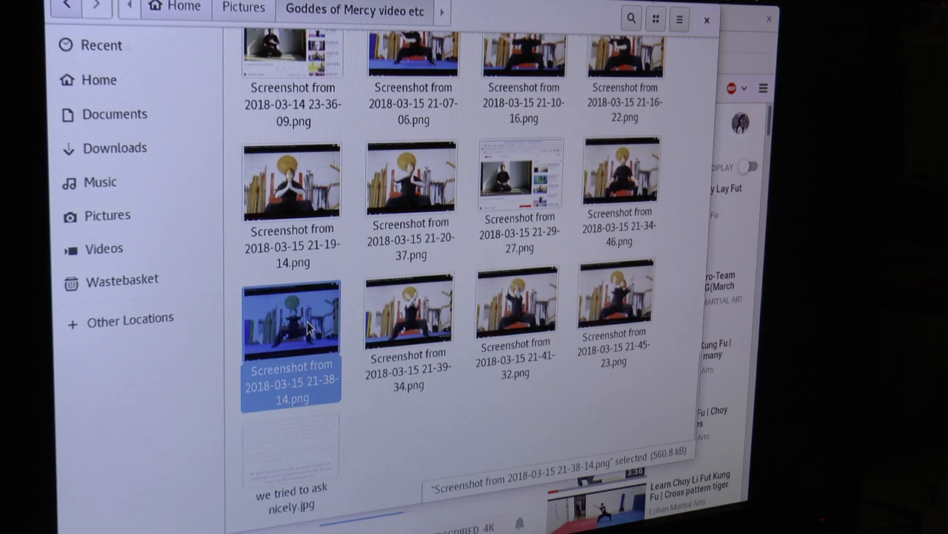
double_click(291, 318)
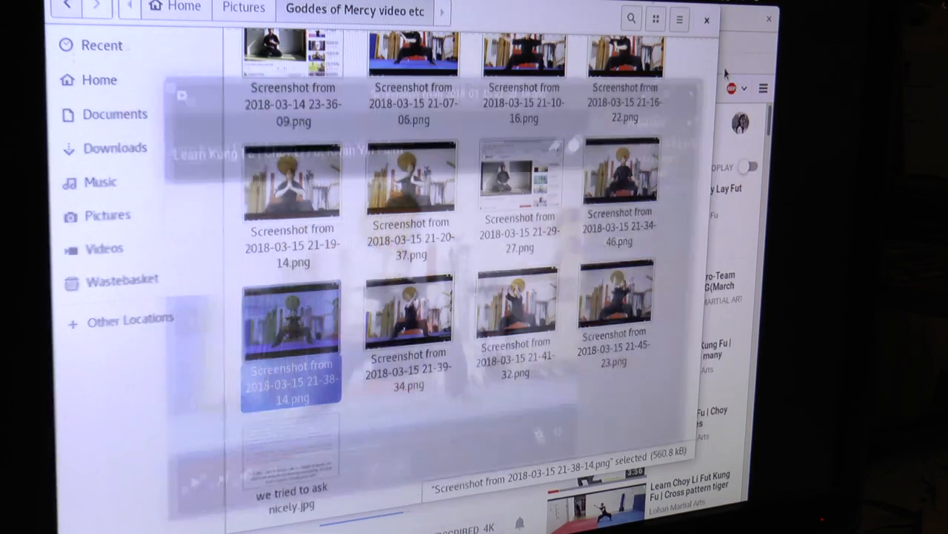
click(408, 311)
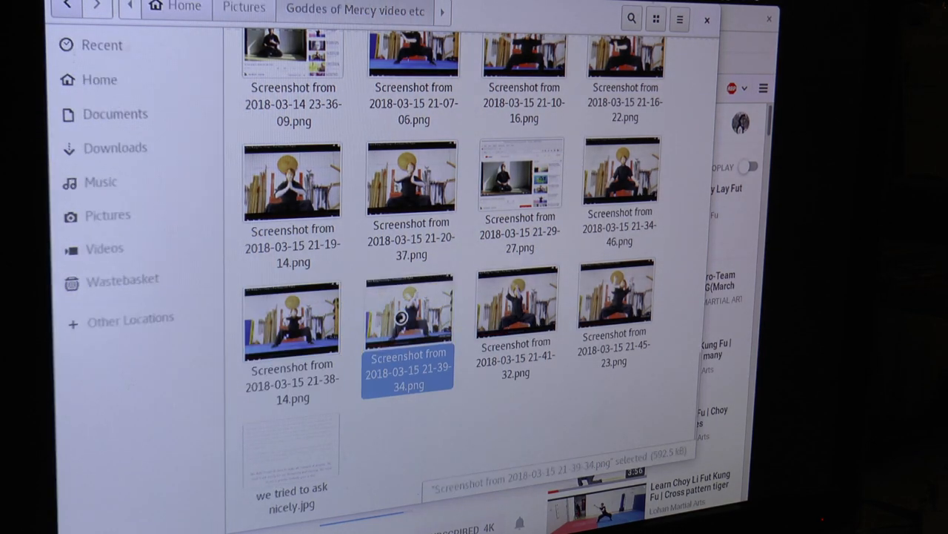
double_click(406, 314)
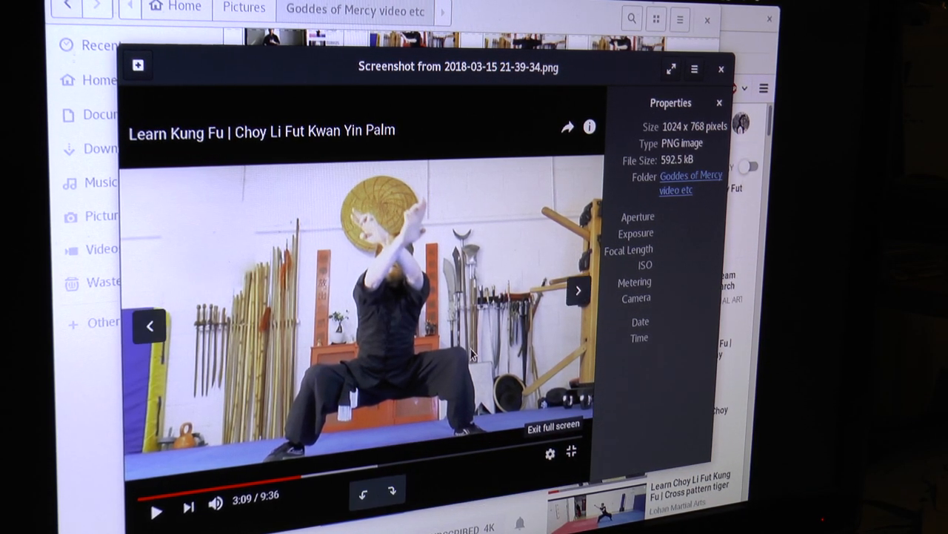
click(721, 68)
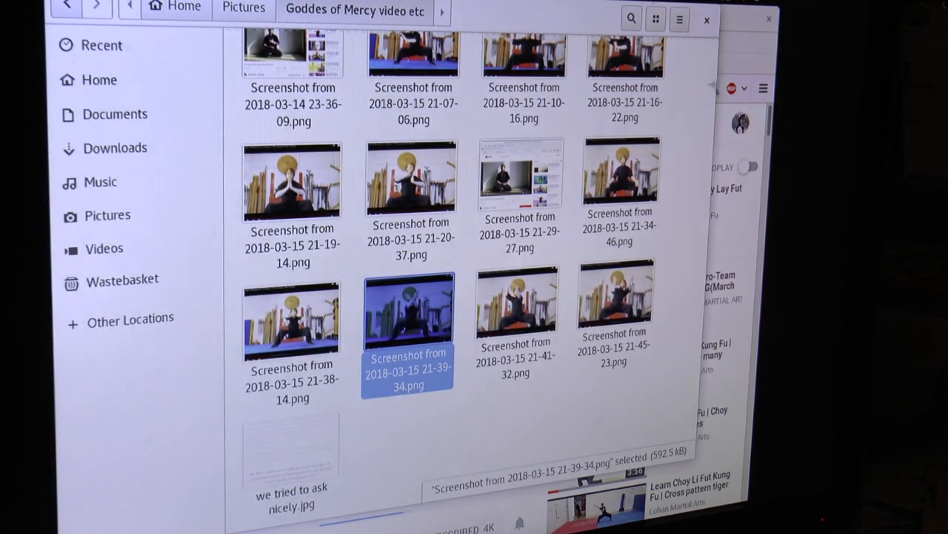
- Preview the 21-45-23 screenshot showing the lesson at 3:50
click(516, 312)
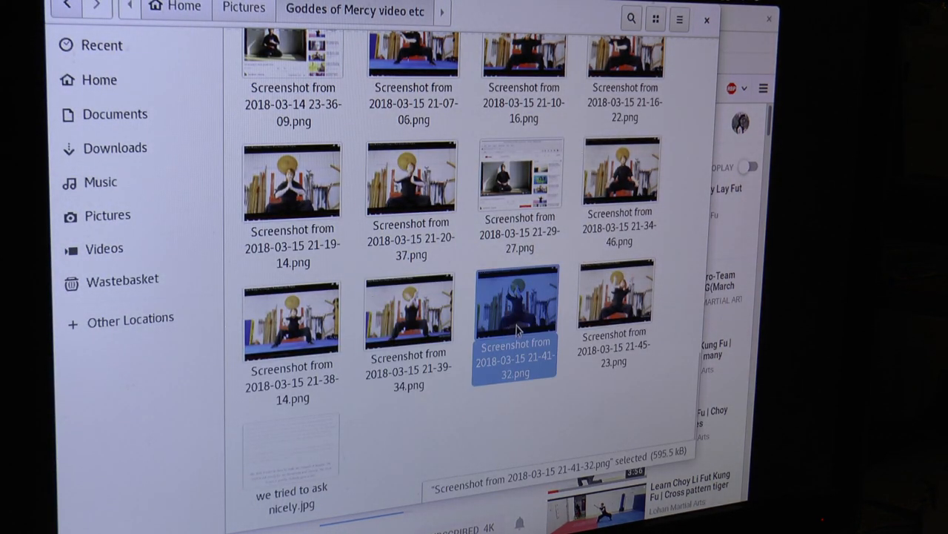
click(619, 307)
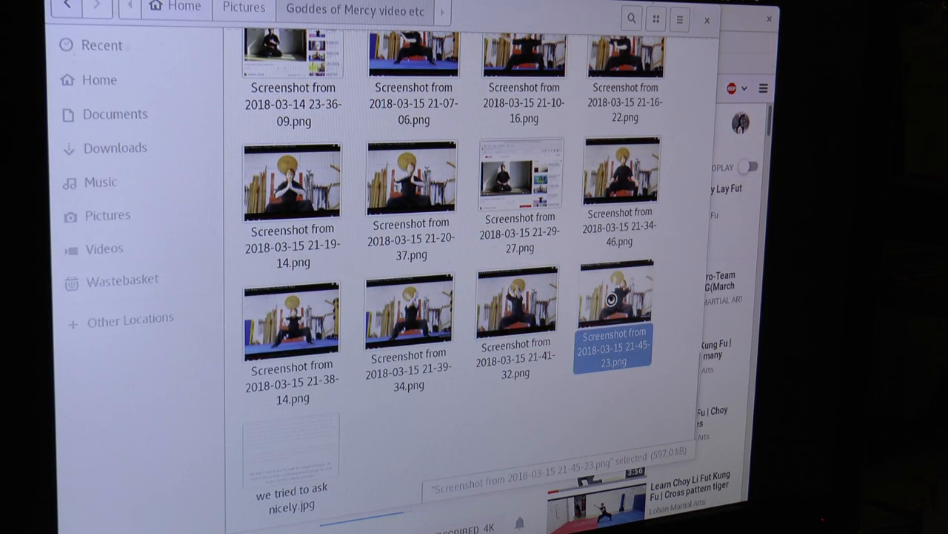
double_click(615, 307)
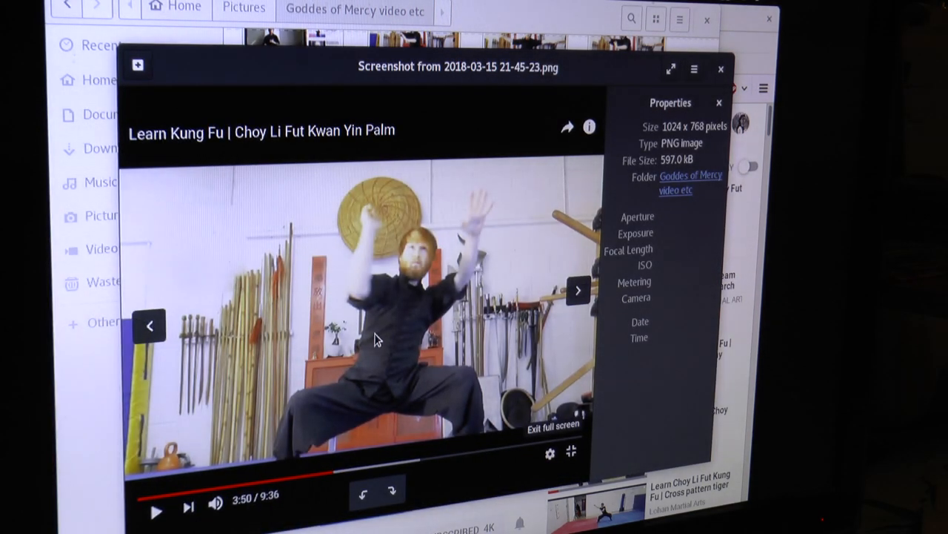
mouse_move(371, 334)
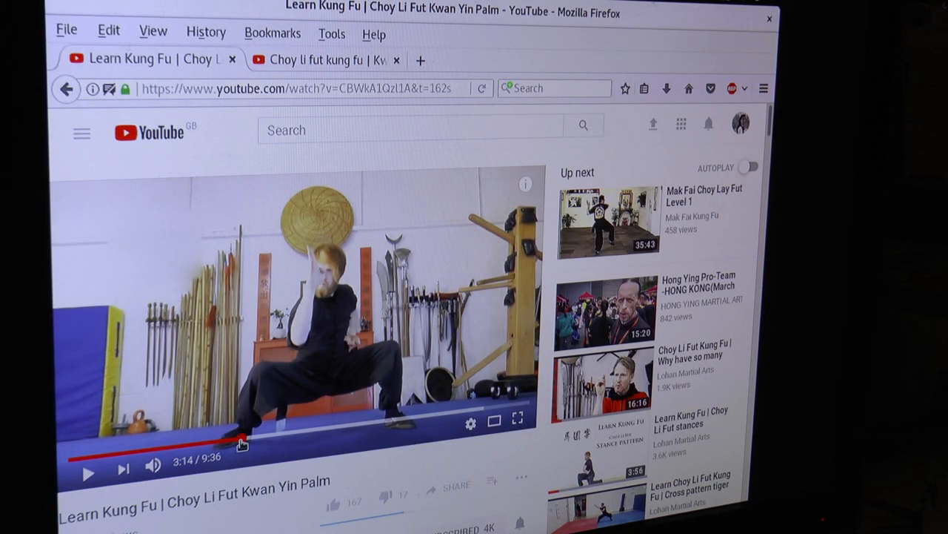
- Resume the form video full screen and pause it at 4:28 on the low stance
click(240, 444)
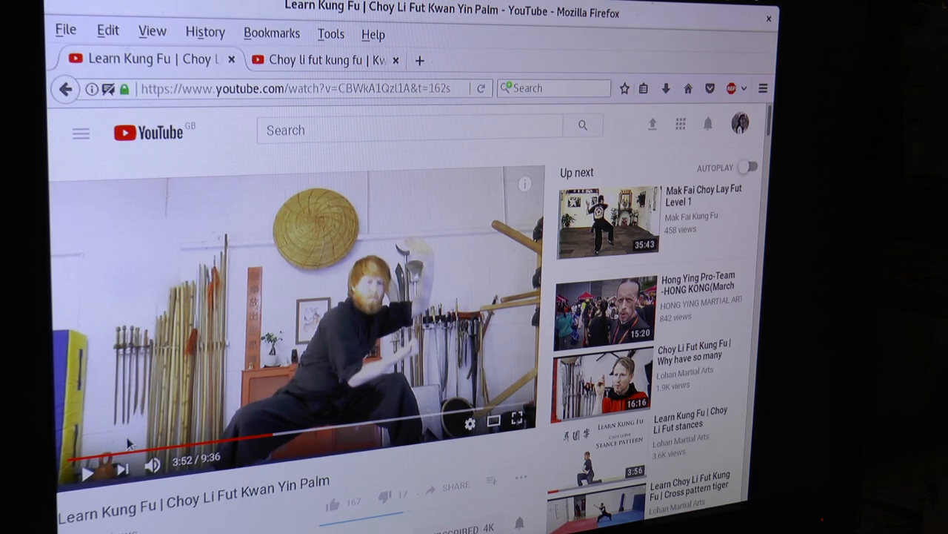
click(86, 468)
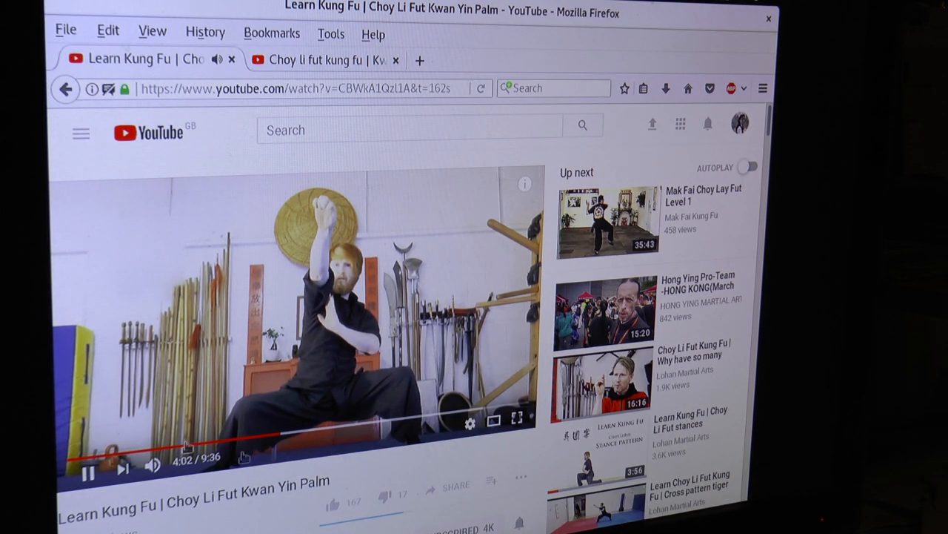
click(516, 422)
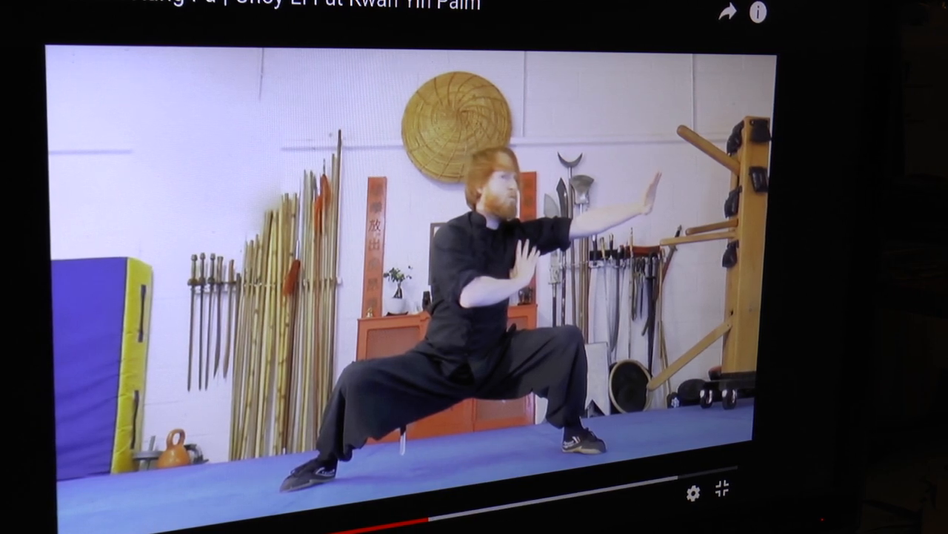
click(719, 489)
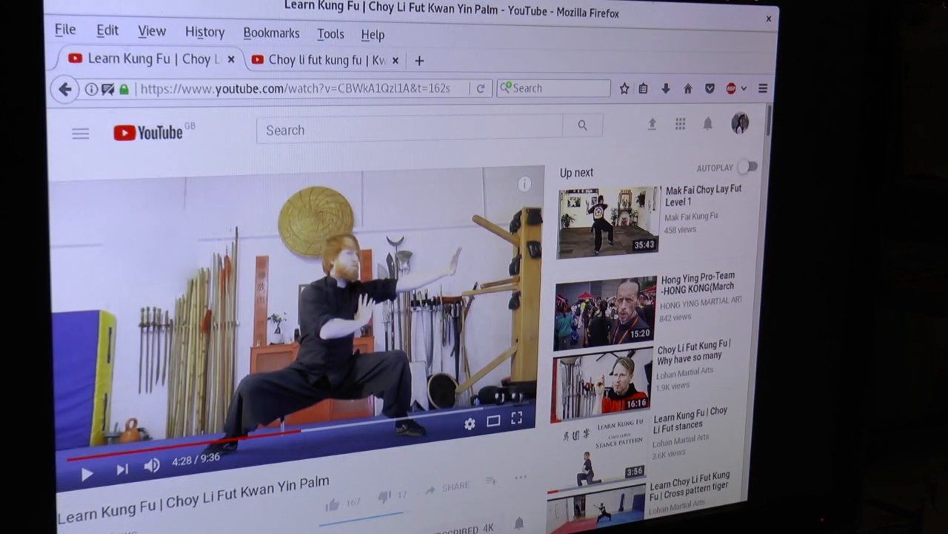
scroll(down, 3)
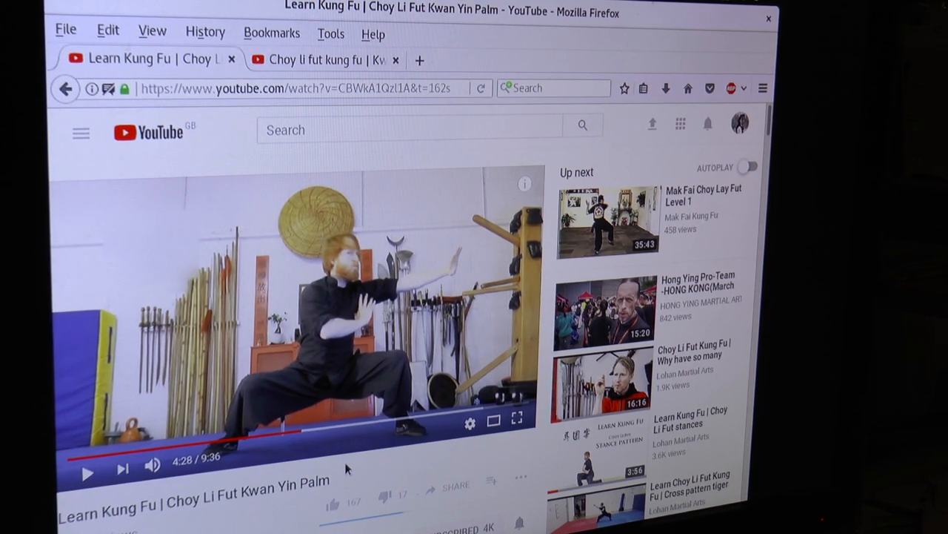
scroll(down, 3)
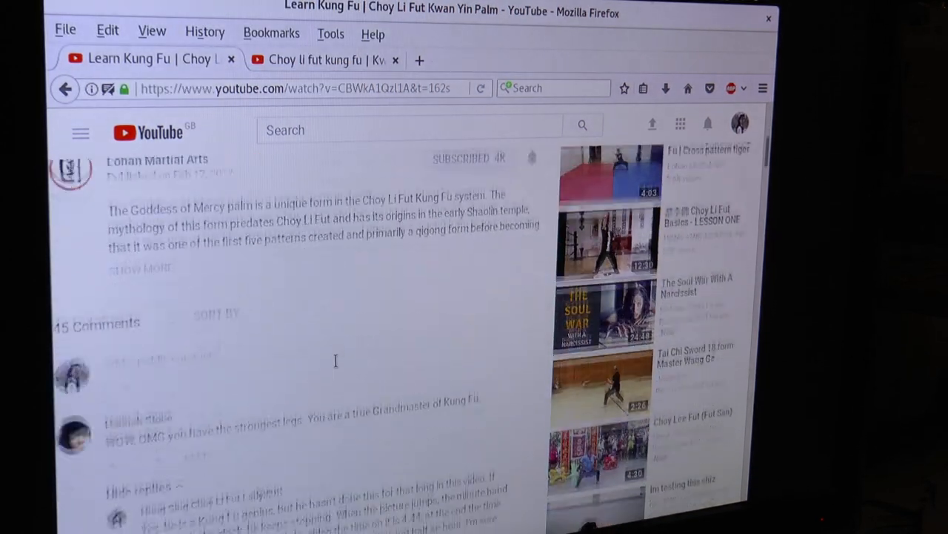
scroll(down, 3)
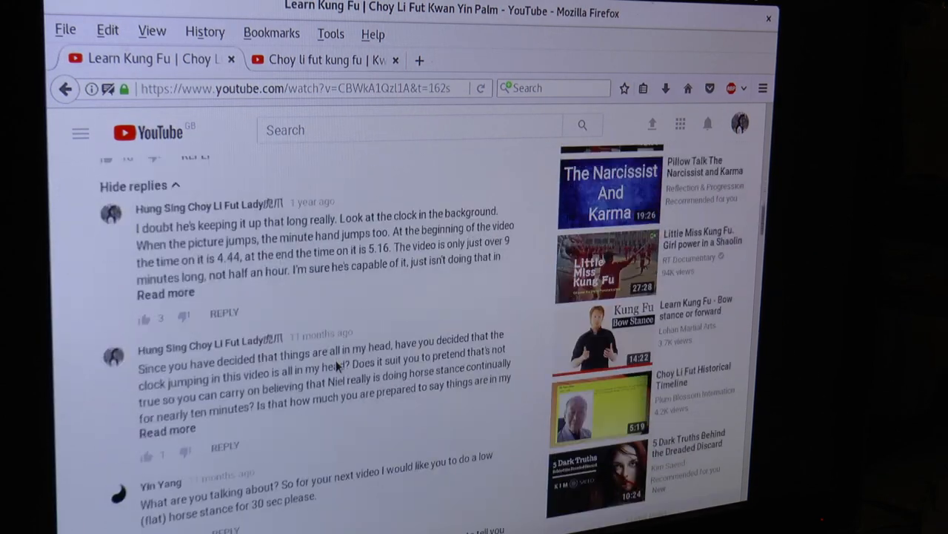
scroll(down, 3)
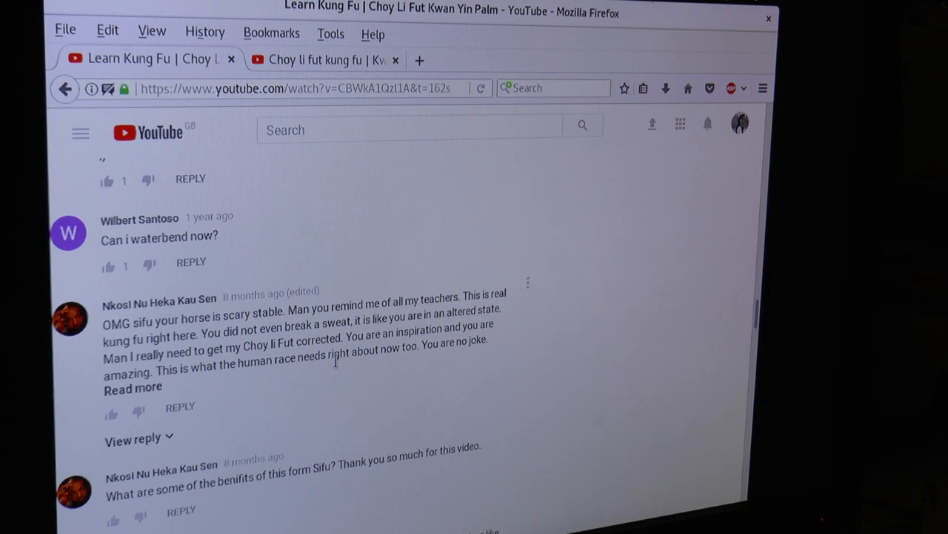
scroll(down, 3)
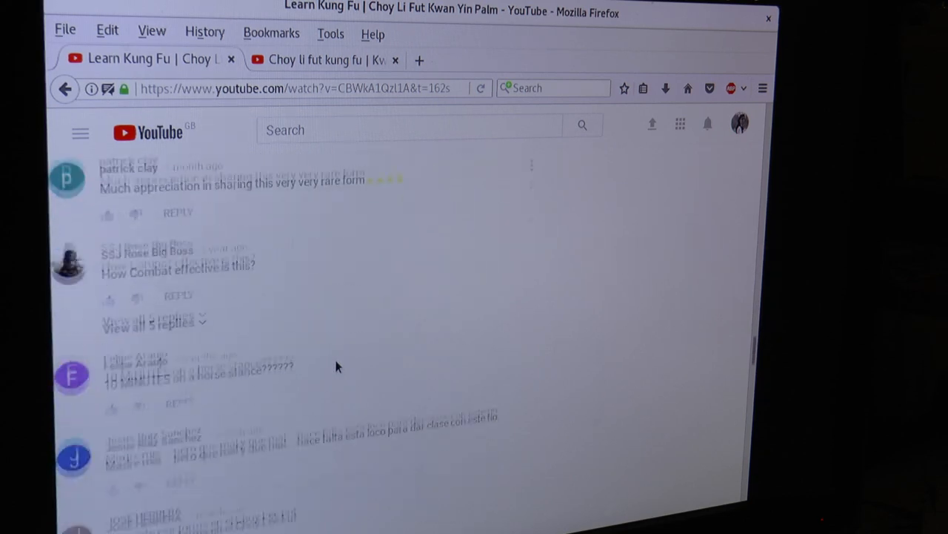
scroll(down, 3)
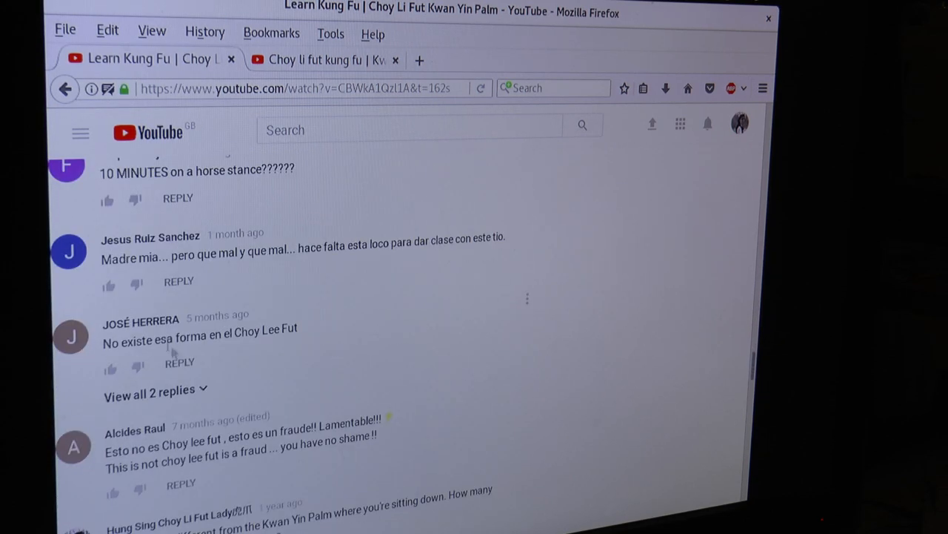
mouse_move(260, 329)
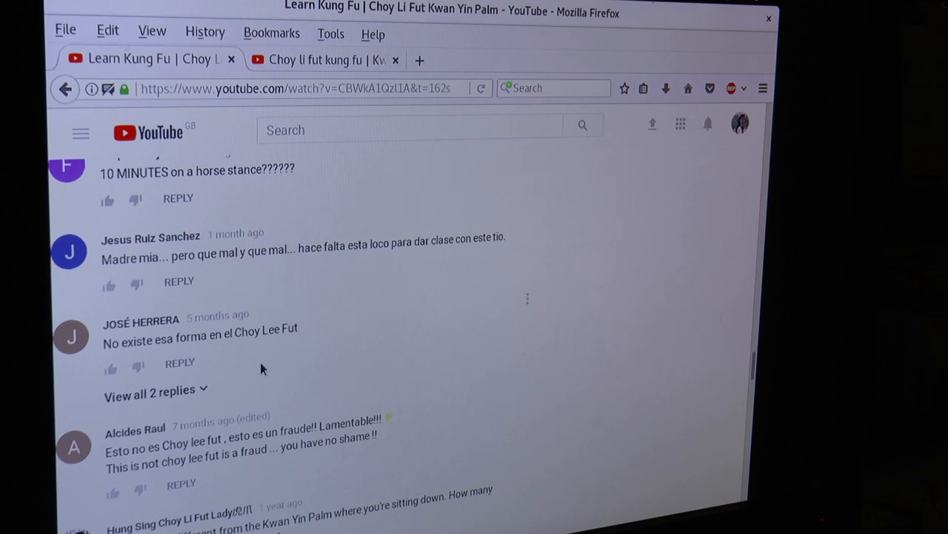
mouse_move(297, 352)
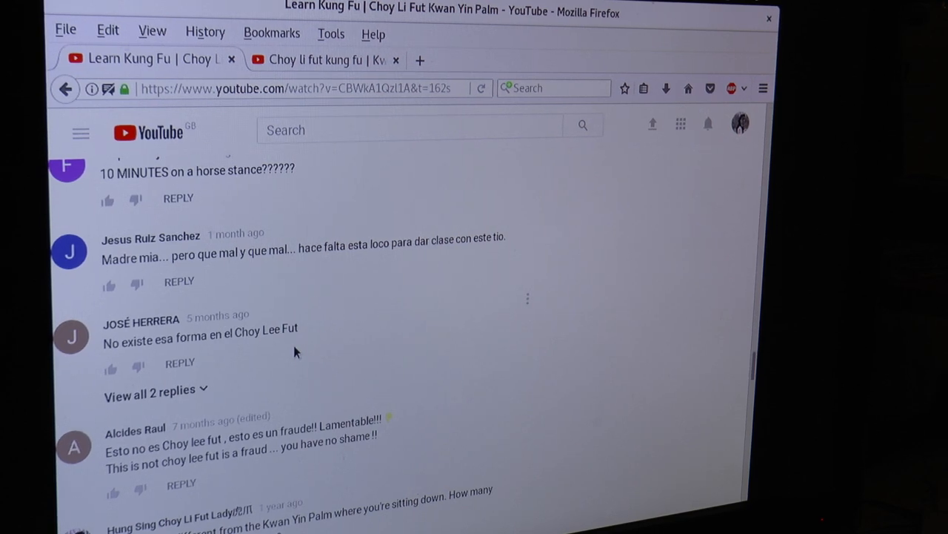
mouse_move(191, 397)
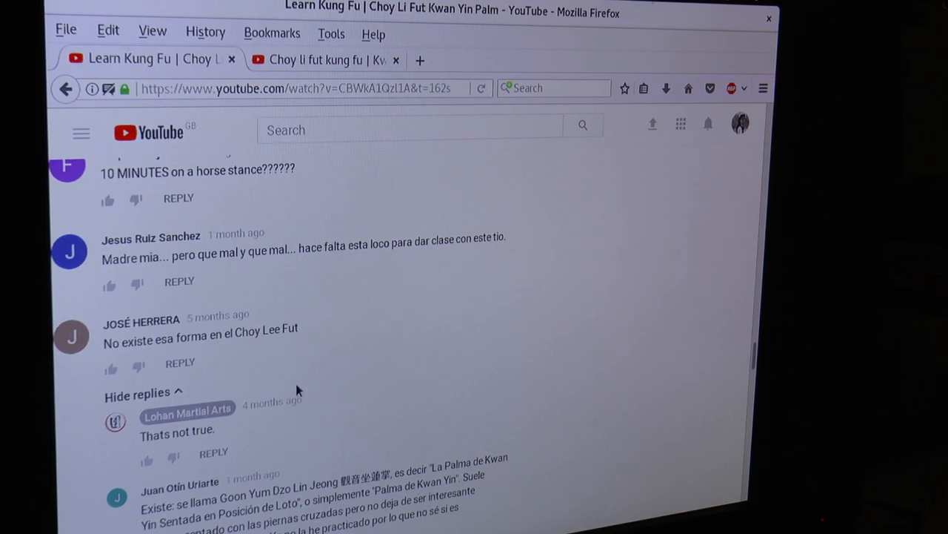
scroll(down, 3)
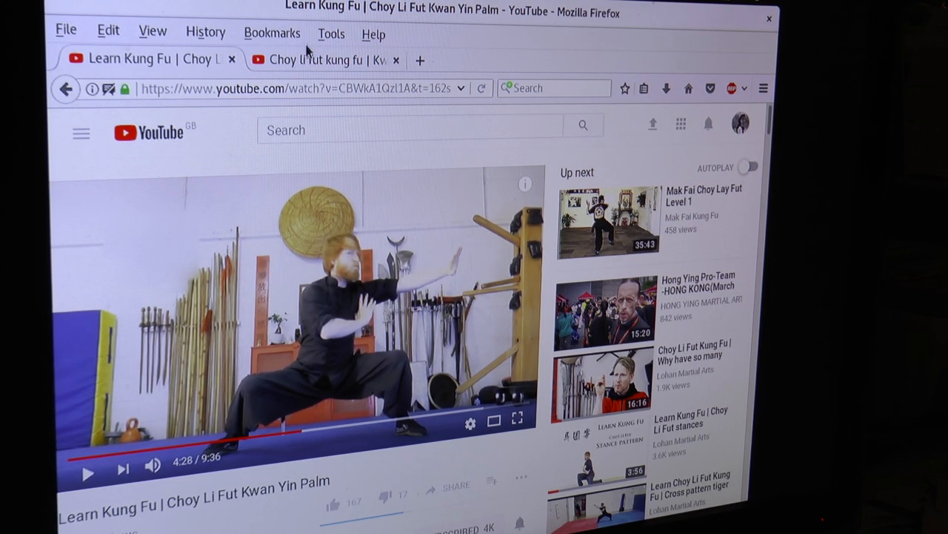
click(334, 59)
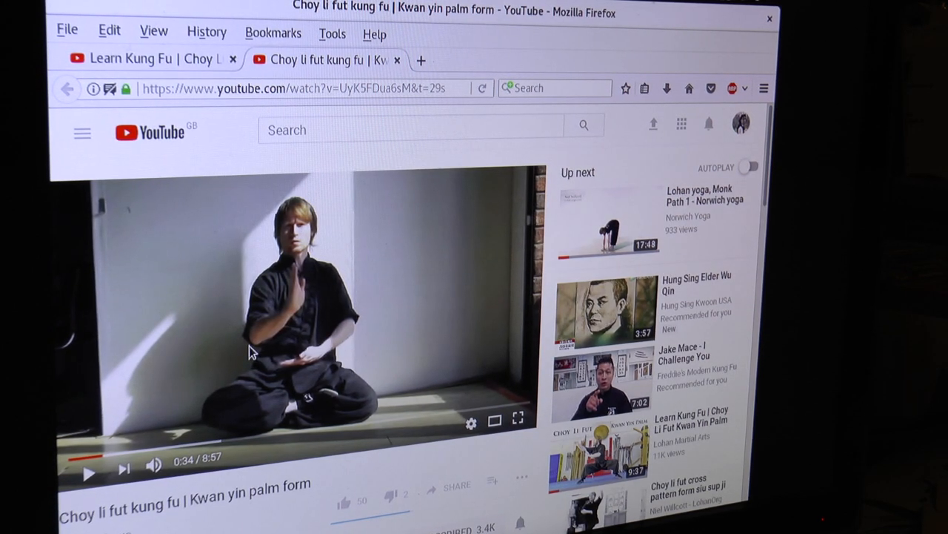
click(141, 59)
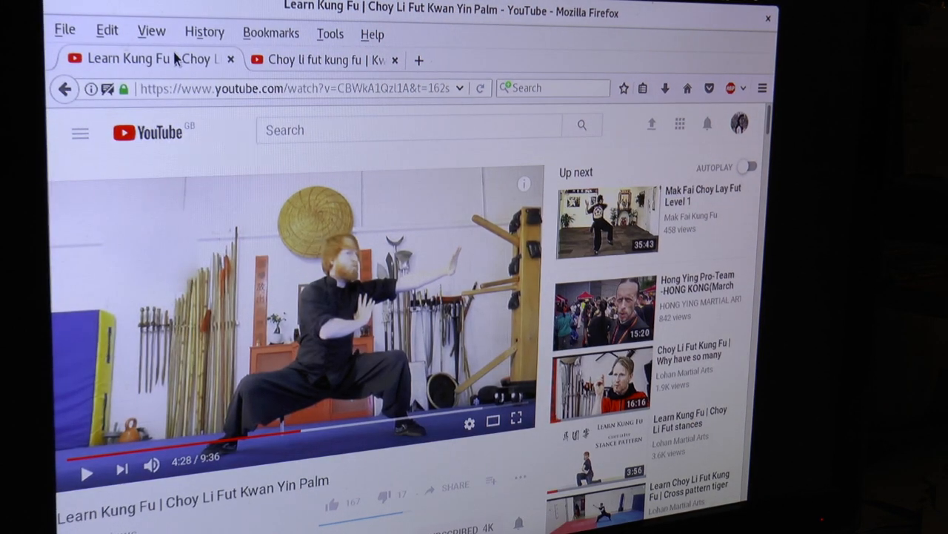
mouse_move(175, 60)
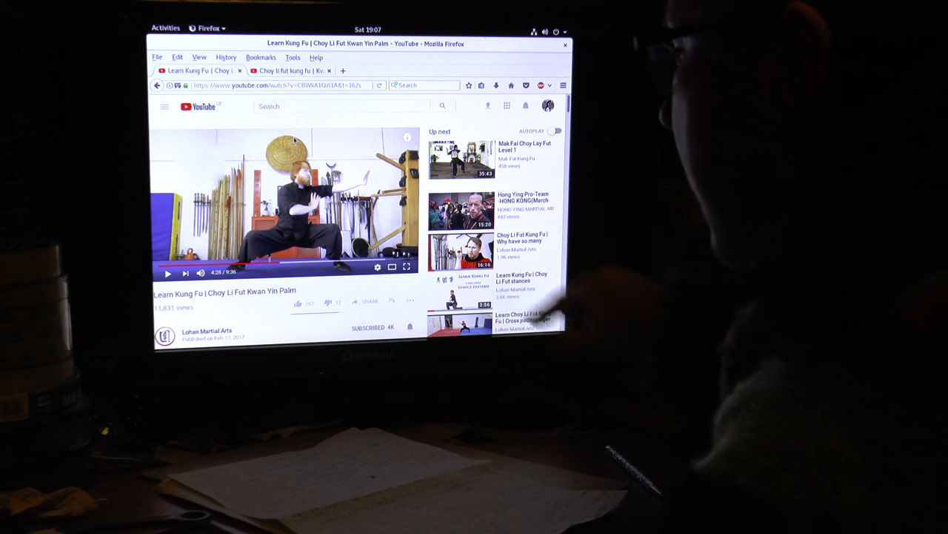
- Scroll the page to bring the comment threads under the Kwan Yin Palm video into view
scroll(down, 3)
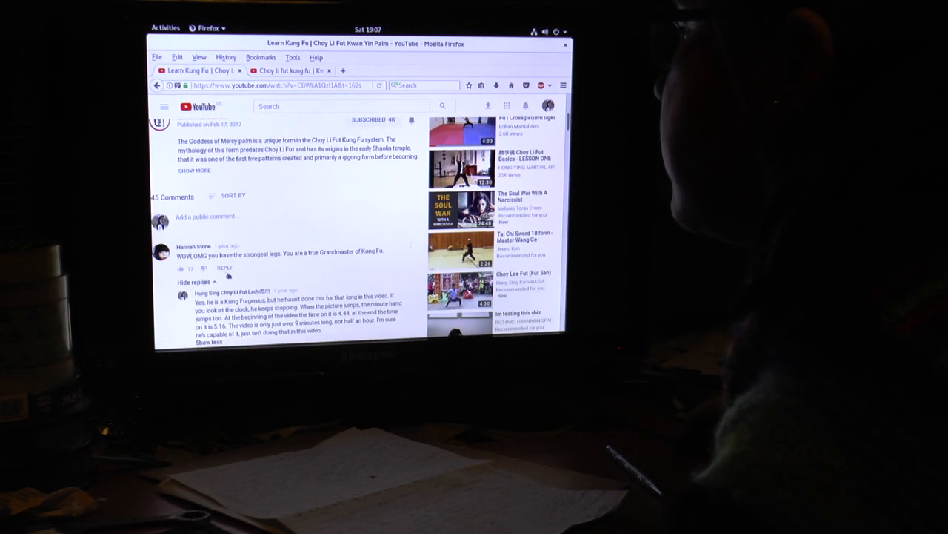
scroll(down, 3)
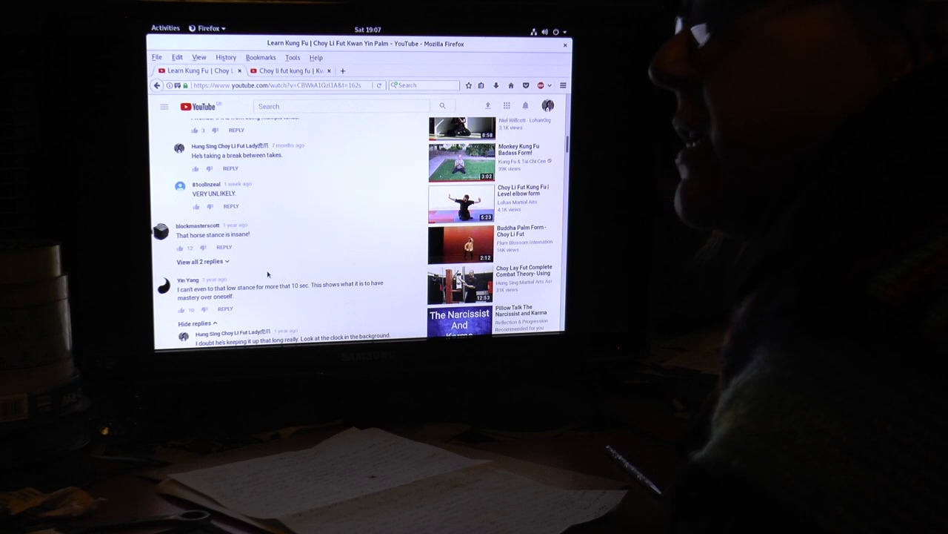
scroll(up, 3)
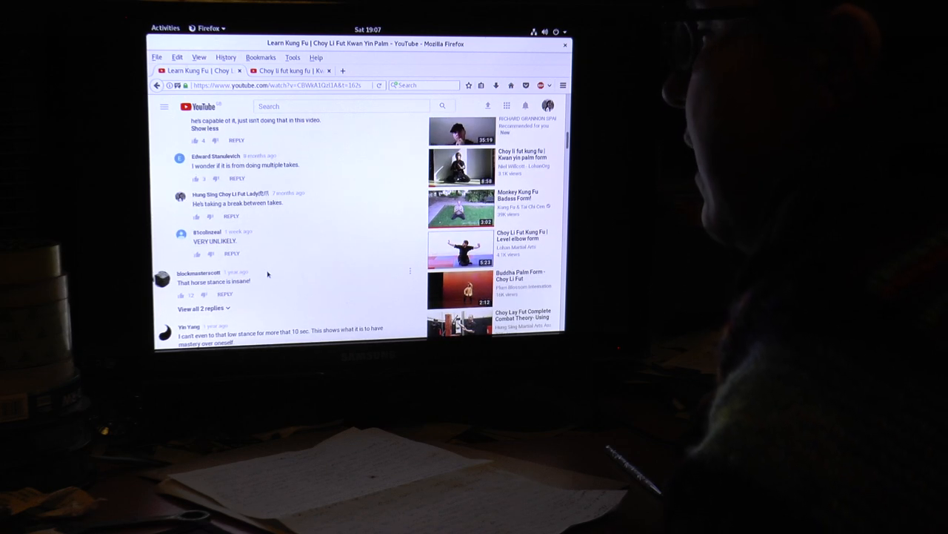